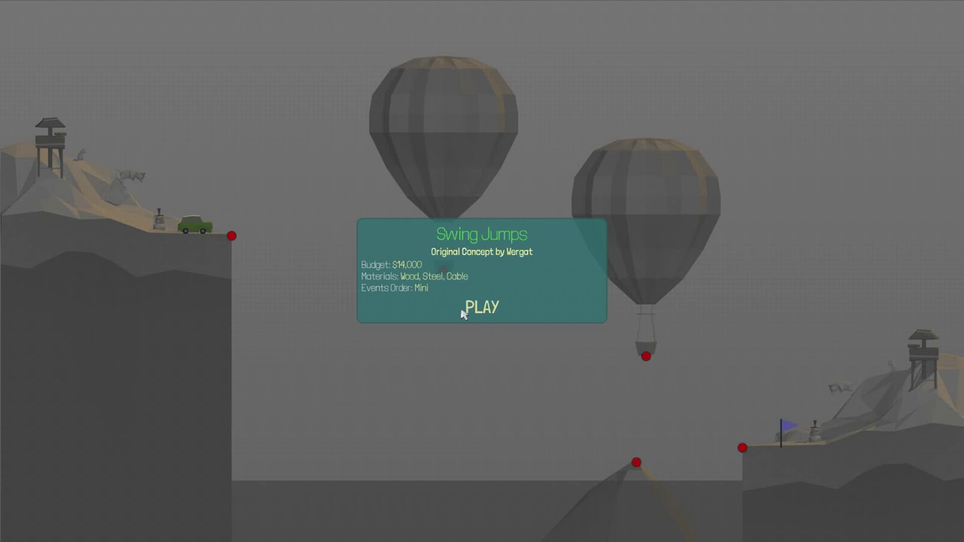
{"action": "mouse_move", "coordinate": [450, 323]}
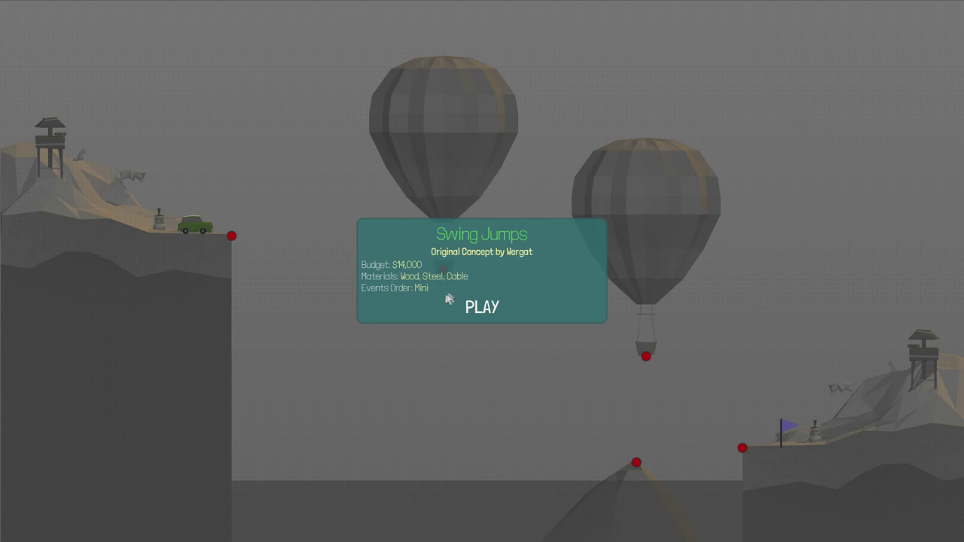
{"action": "mouse_move", "coordinate": [431, 288]}
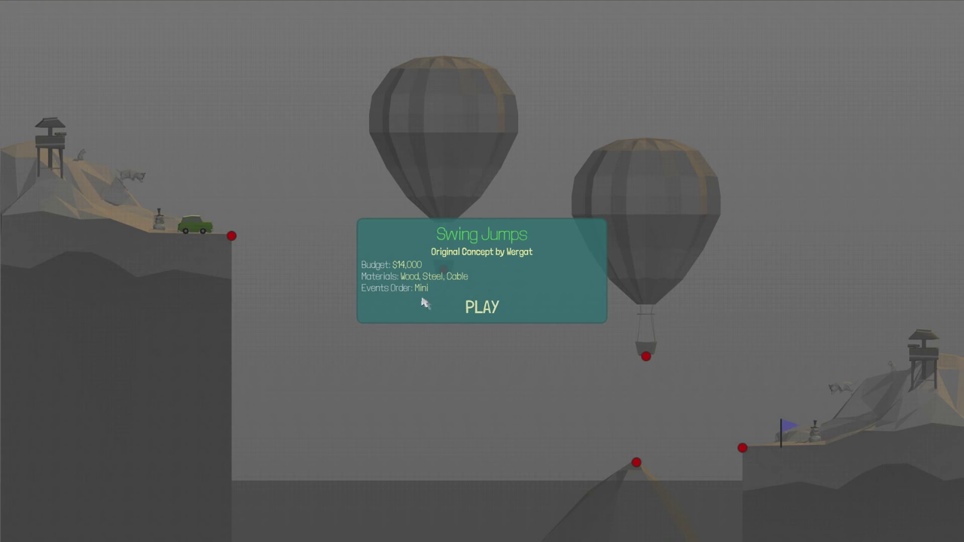
Start the Swing Jumps level and lay road from the left cliff toward the balloon.
{"action": "left_click", "coordinate": [482, 306]}
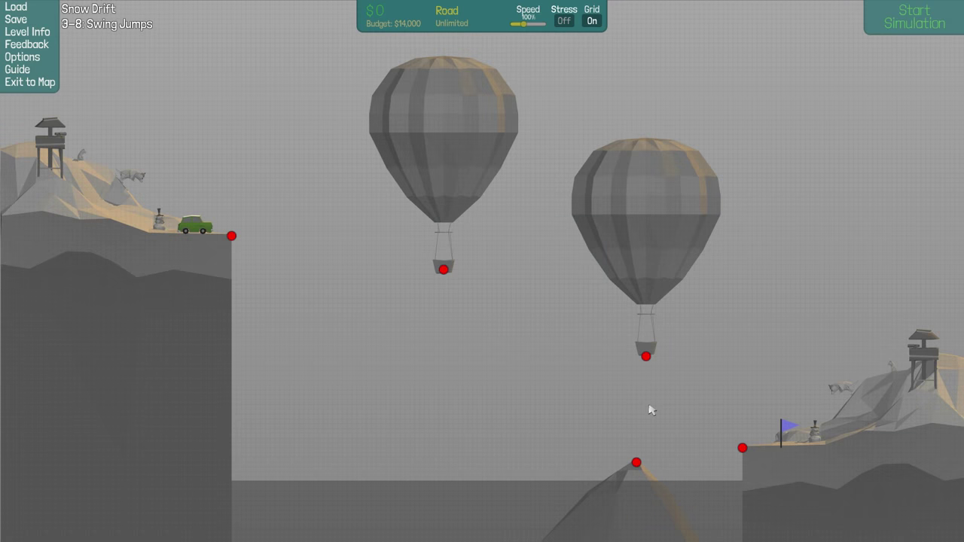
{"action": "mouse_move", "coordinate": [716, 431]}
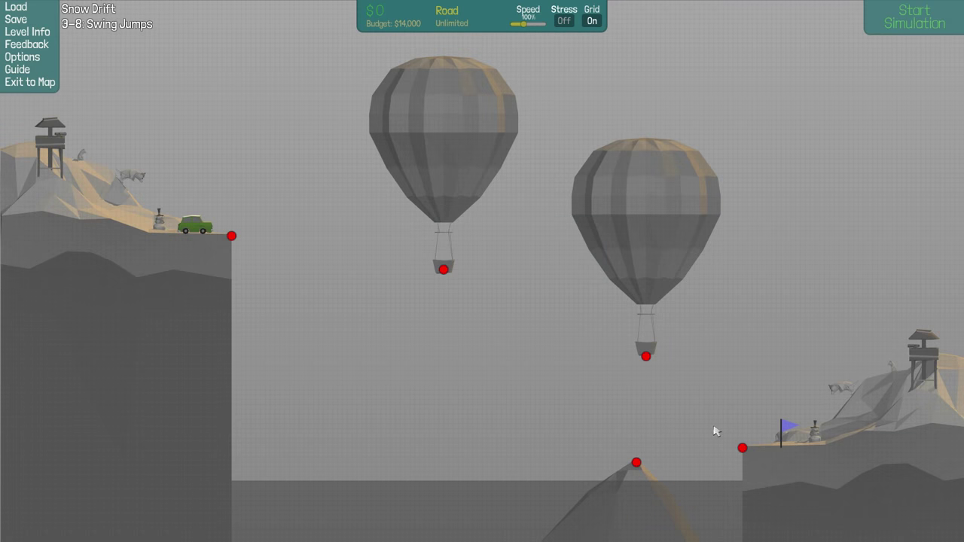
{"action": "mouse_move", "coordinate": [552, 339]}
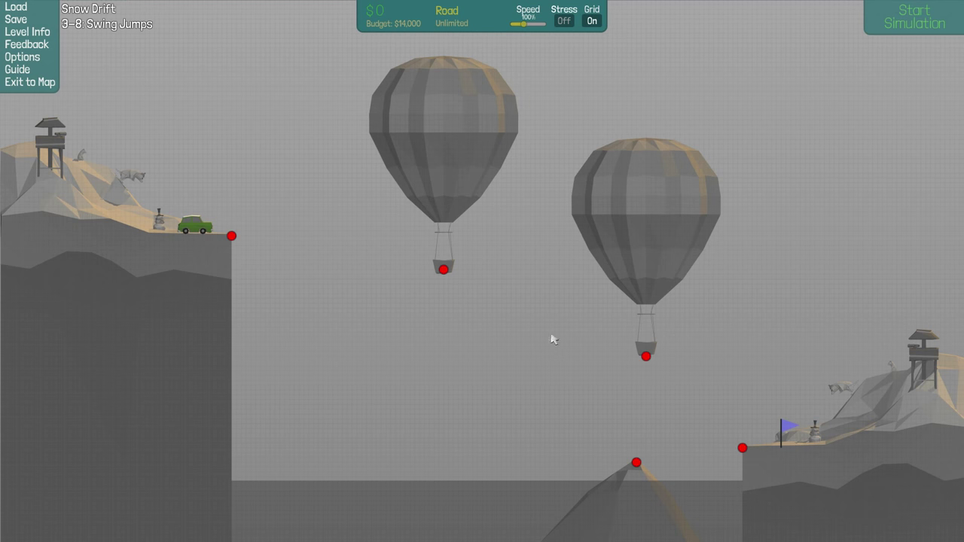
{"action": "mouse_move", "coordinate": [541, 397]}
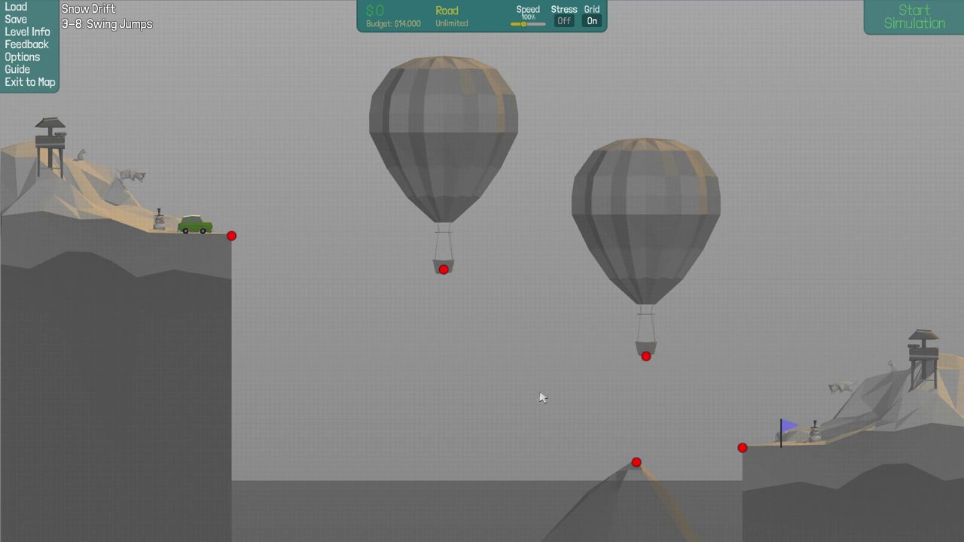
{"action": "mouse_move", "coordinate": [237, 276]}
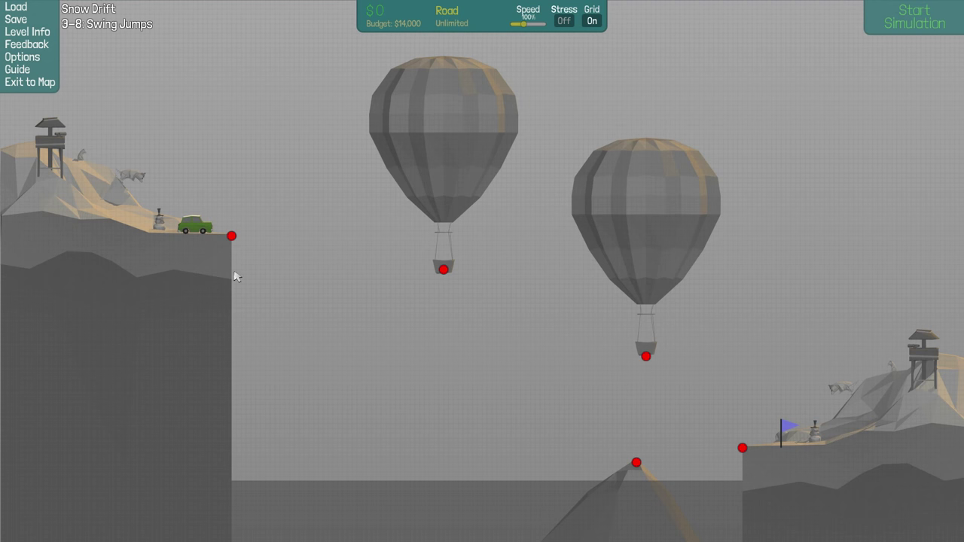
{"action": "mouse_move", "coordinate": [360, 258]}
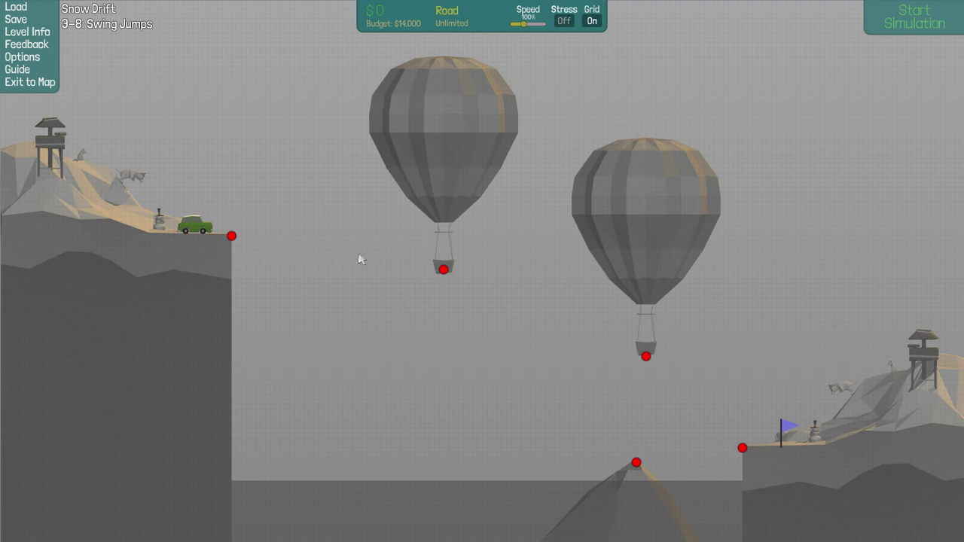
{"action": "mouse_move", "coordinate": [247, 245]}
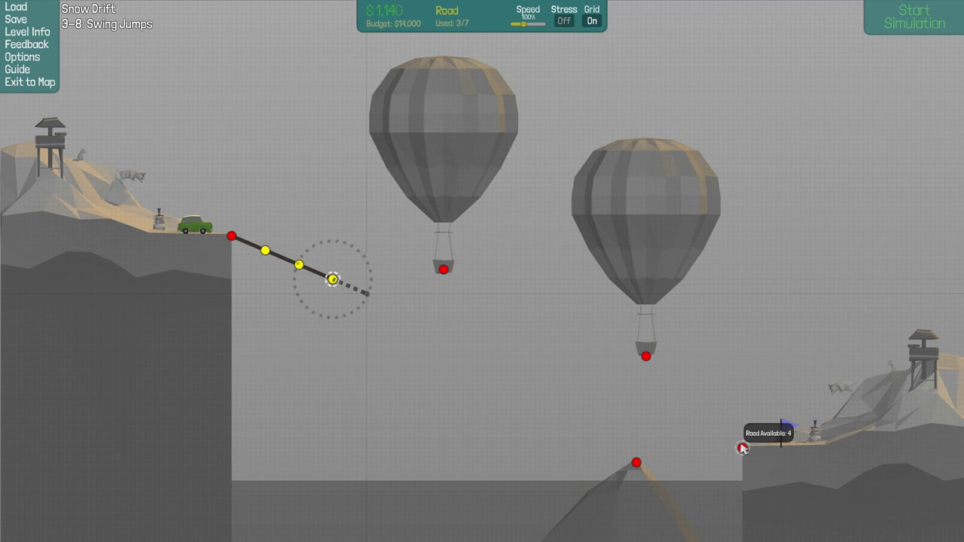
{"action": "left_click_drag", "start_coordinate": [331, 279], "coordinate": [467, 336]}
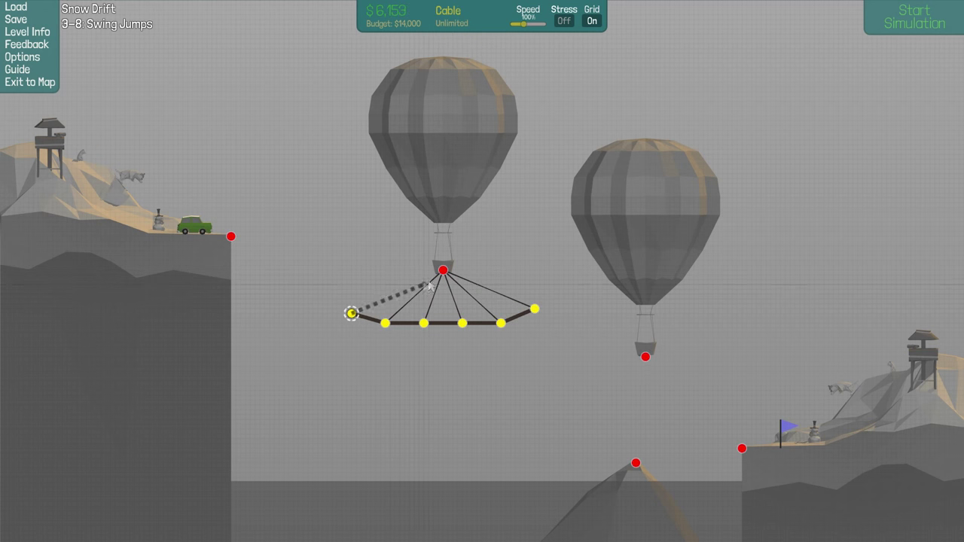
{"action": "left_click", "coordinate": [914, 19]}
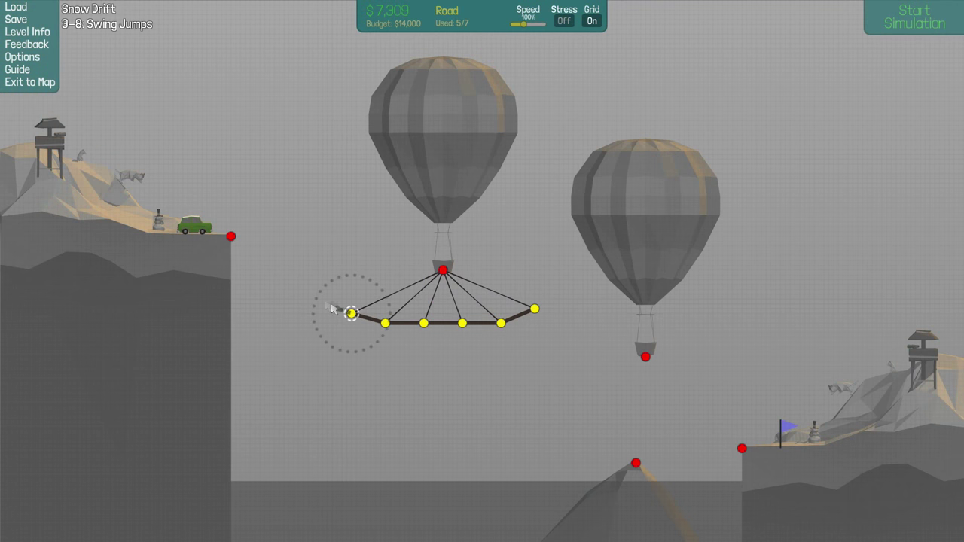
Hang the curved deck on cables from the balloon basket and begin a test run.
{"action": "right_click", "coordinate": [351, 312]}
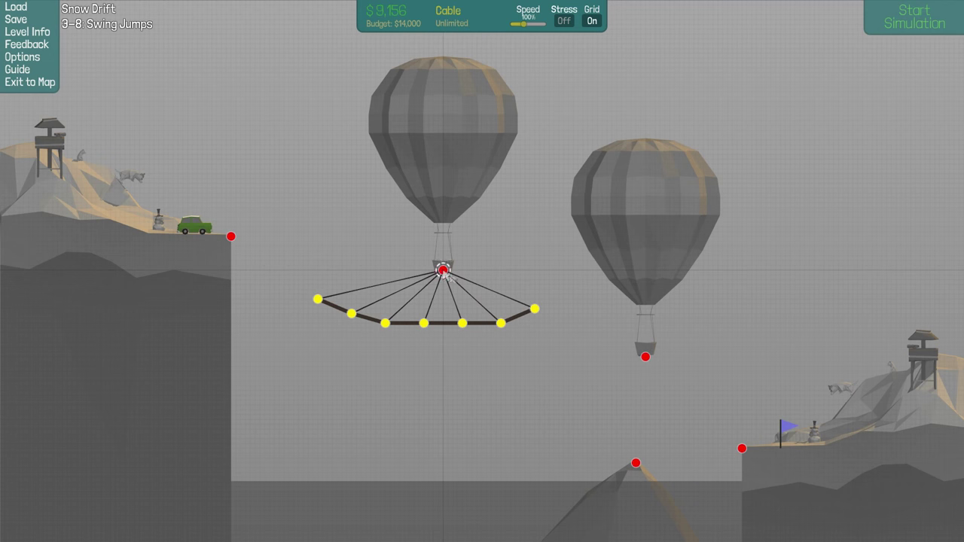
{"action": "left_click", "coordinate": [914, 18]}
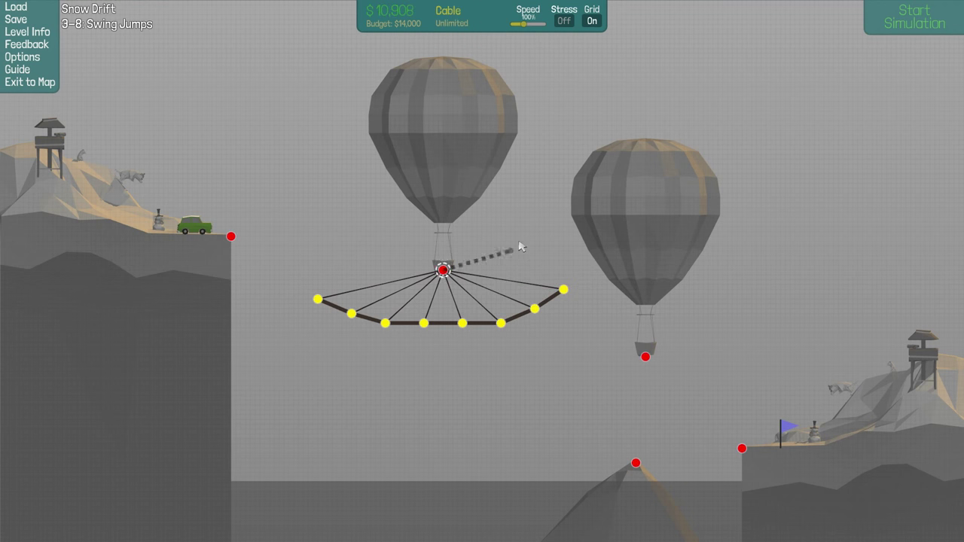
{"action": "left_click", "coordinate": [914, 19]}
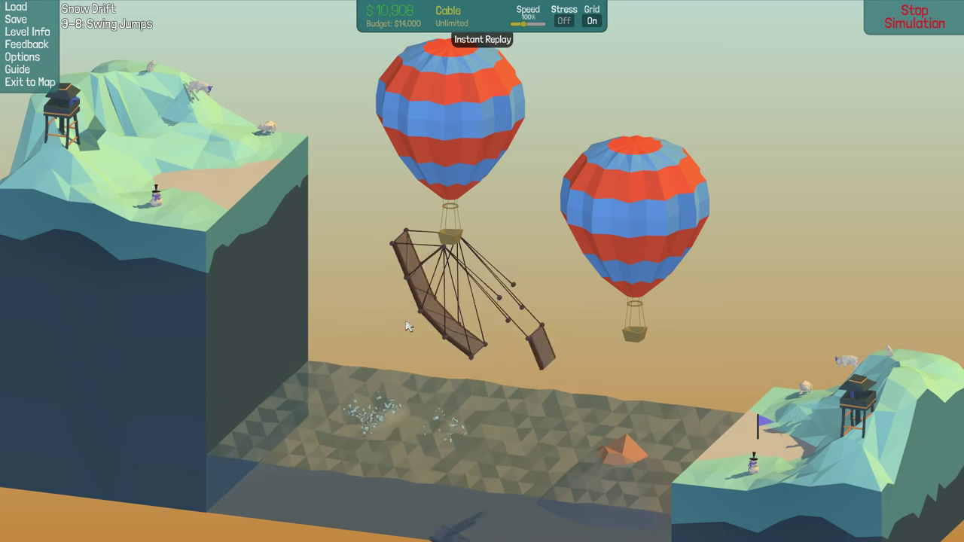
Stop the failed test and return to building a fresh design.
{"action": "left_click", "coordinate": [915, 17]}
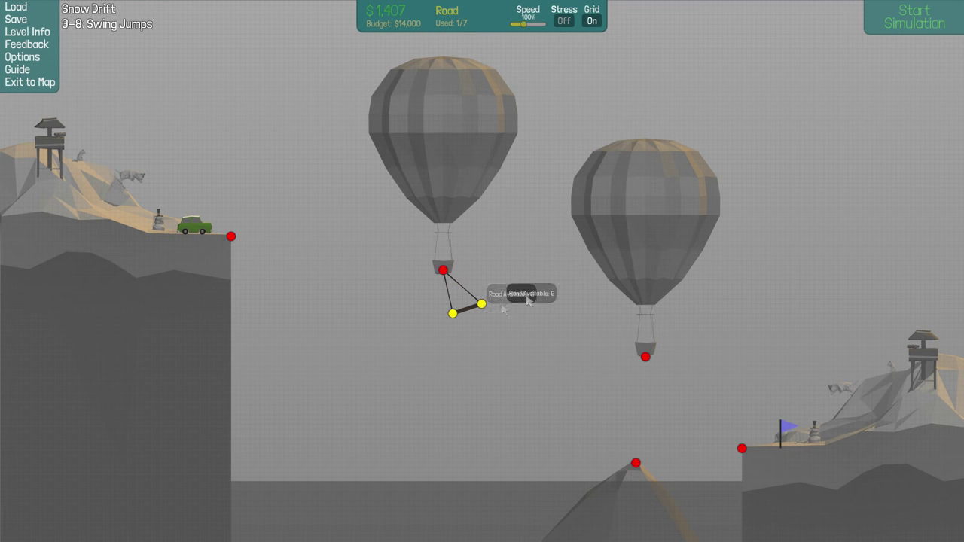
Add a second hanging road piece under the balloon and a wooden triangle at the left cliff.
{"action": "left_click", "coordinate": [914, 18]}
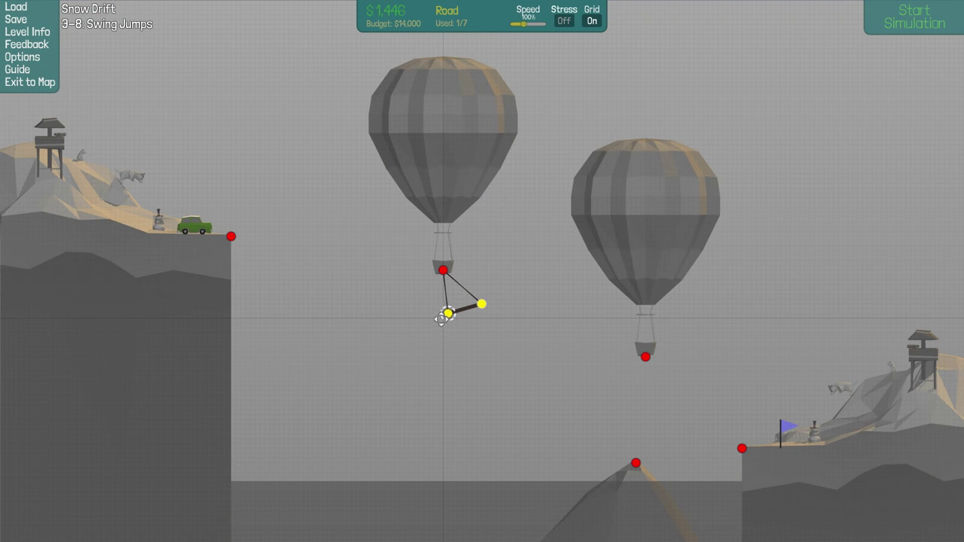
{"action": "left_click", "coordinate": [912, 17]}
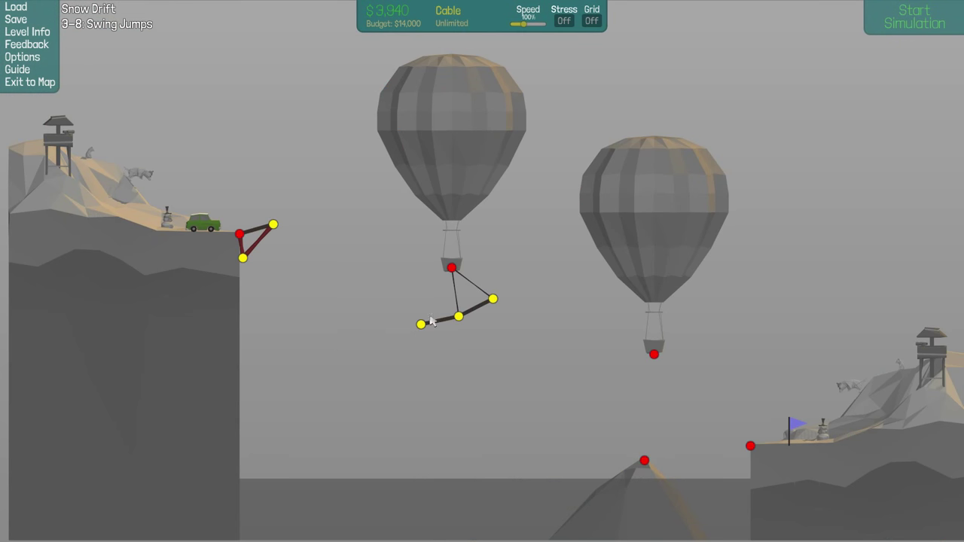
Run three test cycles while reshaping the balloon road into a cable-braced triangular swing.
{"action": "left_click", "coordinate": [914, 16]}
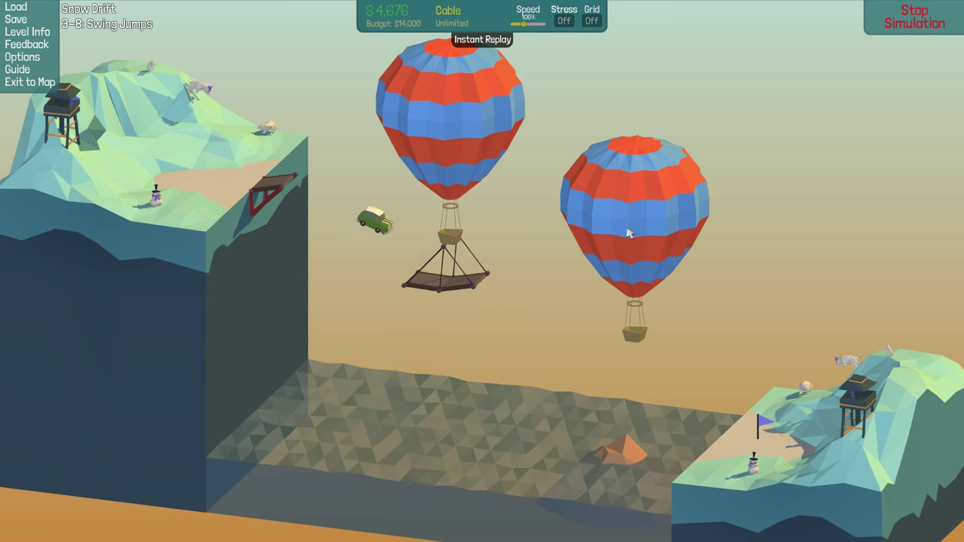
{"action": "left_click", "coordinate": [913, 16]}
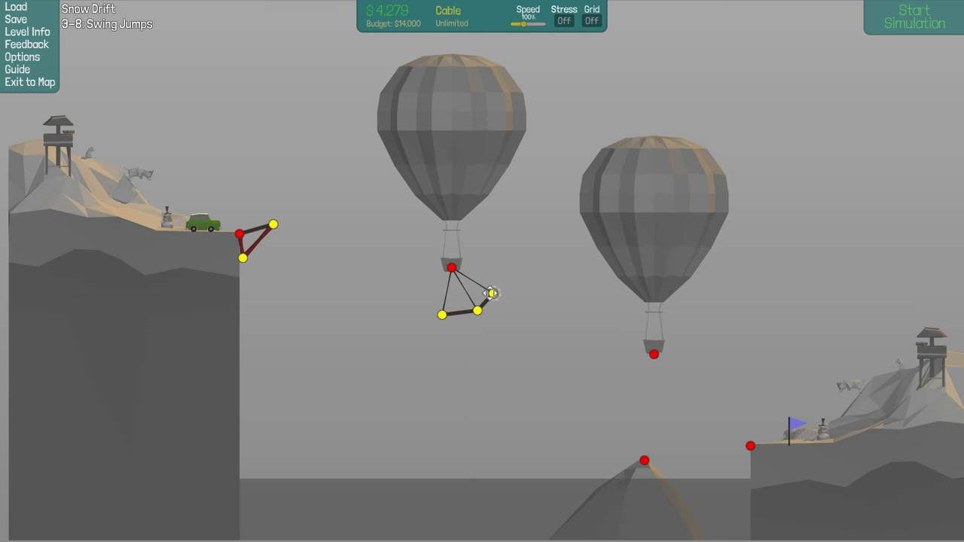
{"action": "left_click", "coordinate": [914, 16]}
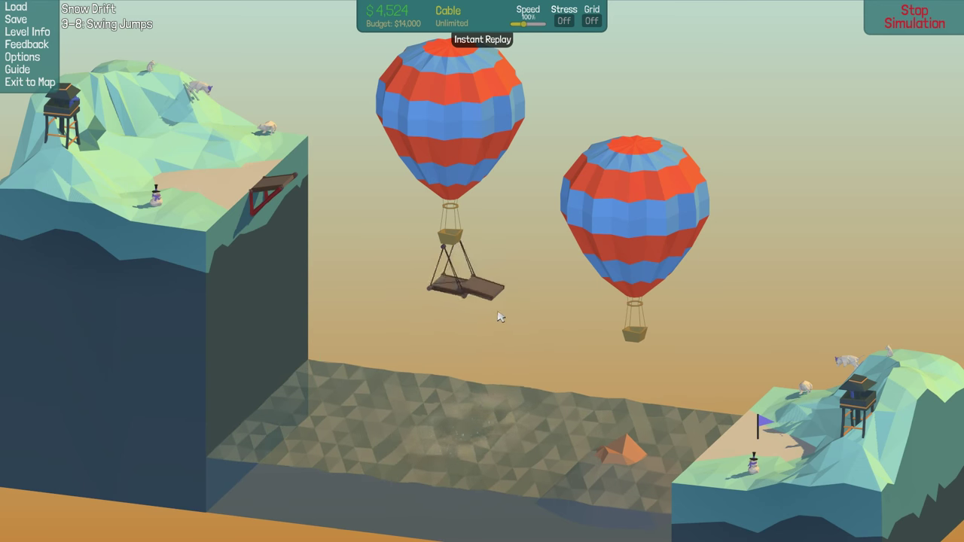
{"action": "left_click", "coordinate": [915, 16]}
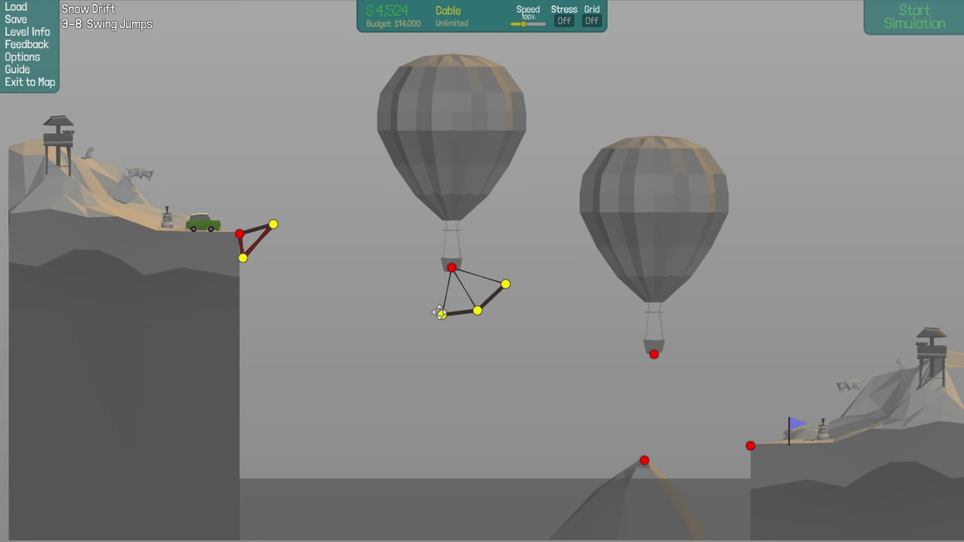
{"action": "left_click", "coordinate": [914, 17]}
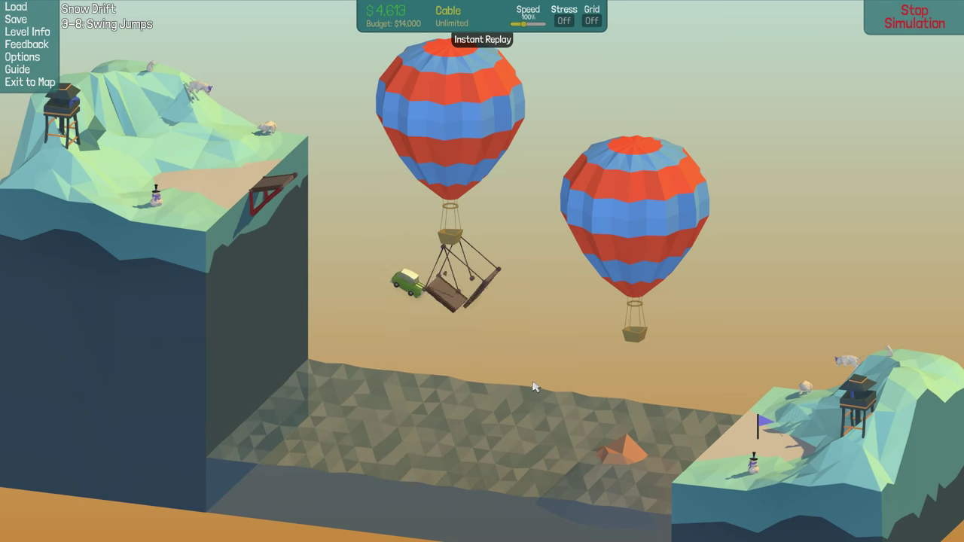
{"action": "left_click", "coordinate": [914, 18]}
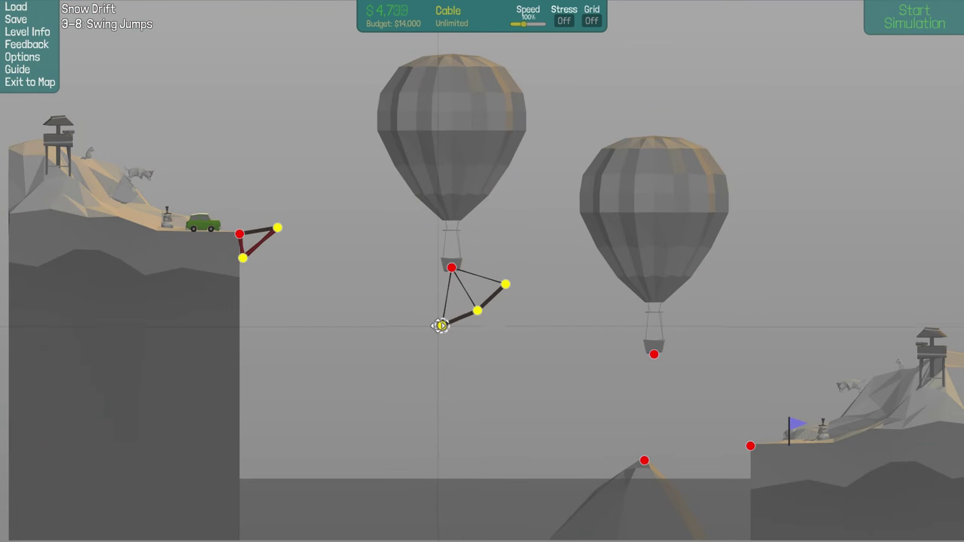
{"action": "left_click", "coordinate": [914, 17]}
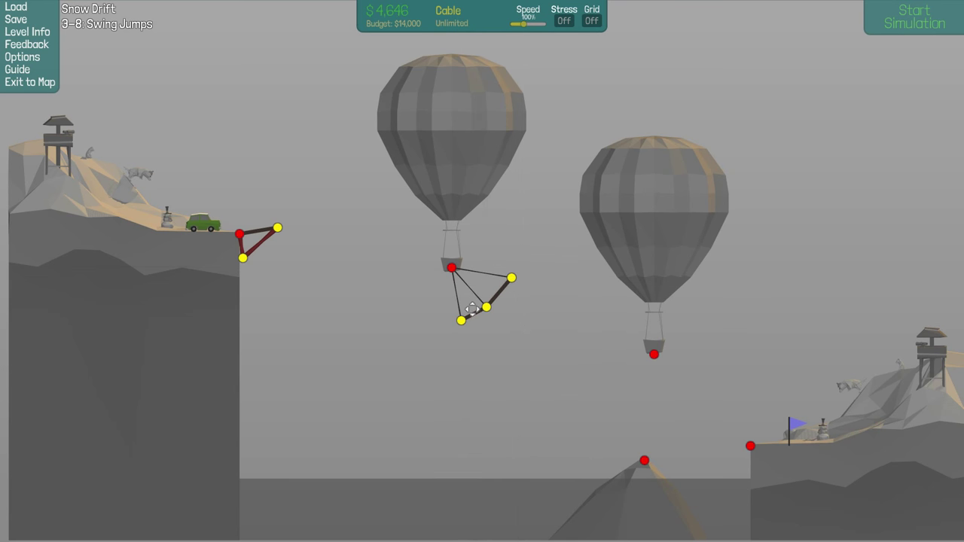
Retest the refined triangular swing until the car falls and Level Failed appears.
{"action": "left_click", "coordinate": [912, 17]}
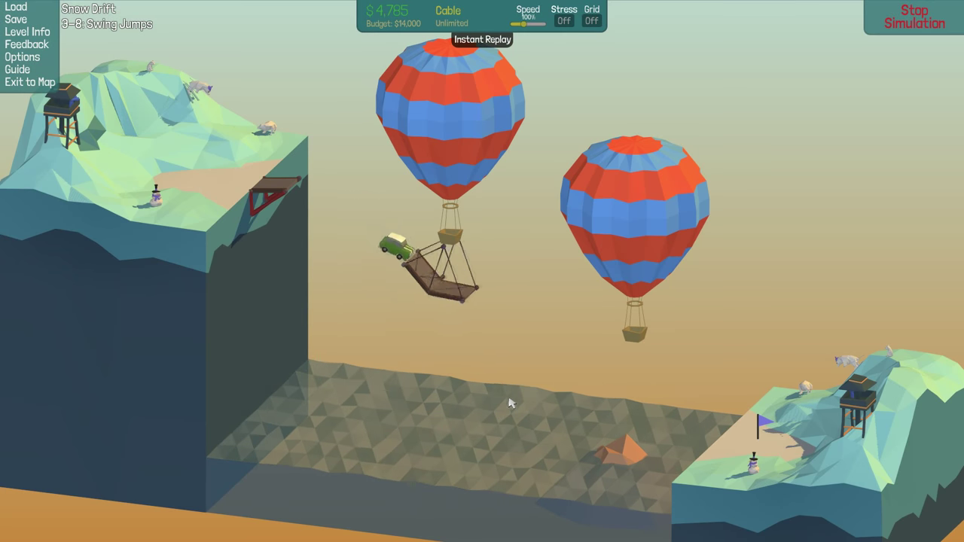
{"action": "left_click", "coordinate": [915, 17]}
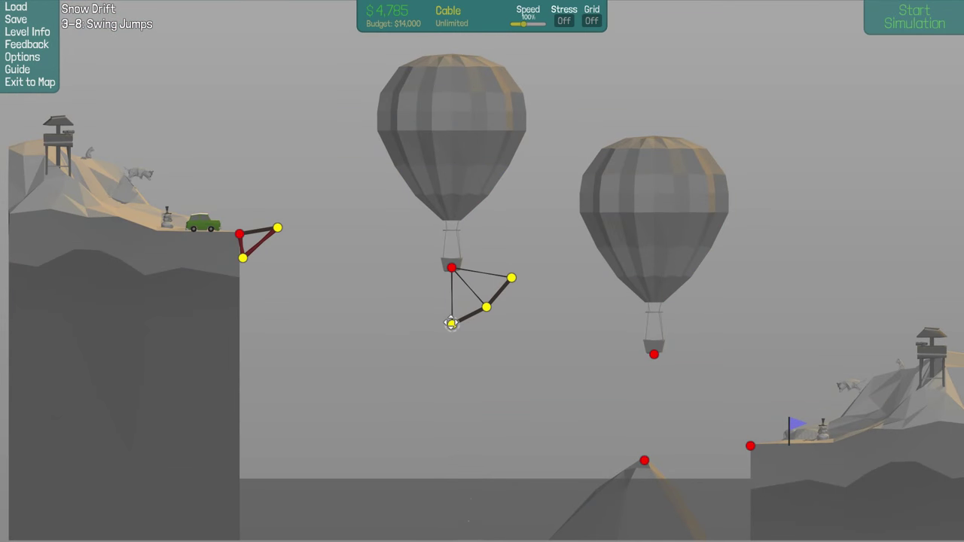
{"action": "left_click", "coordinate": [913, 17]}
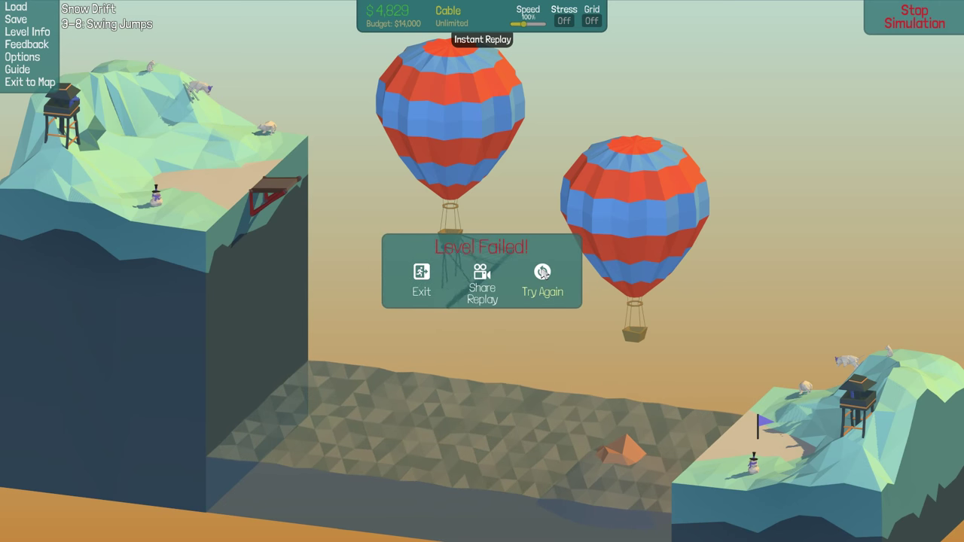
{"action": "left_click", "coordinate": [542, 282]}
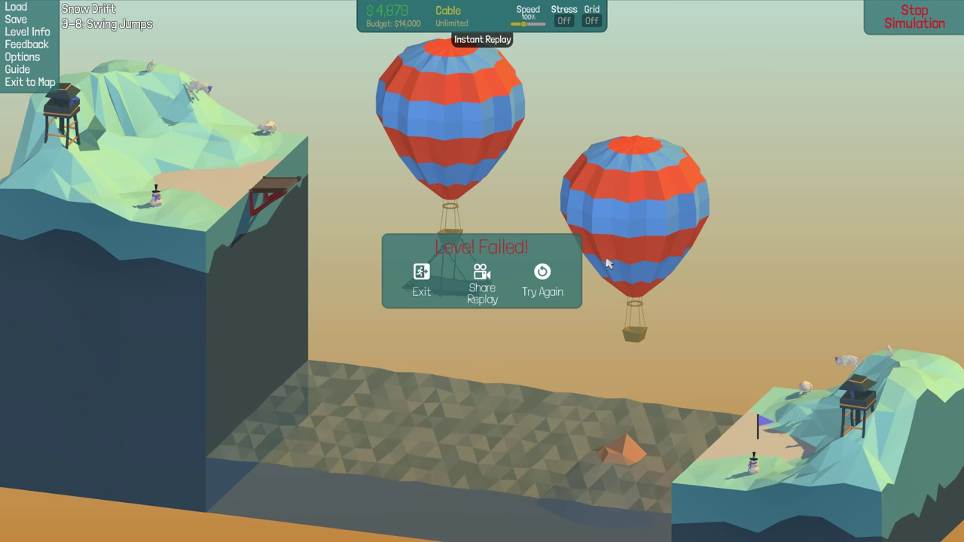
{"action": "mouse_move", "coordinate": [648, 298]}
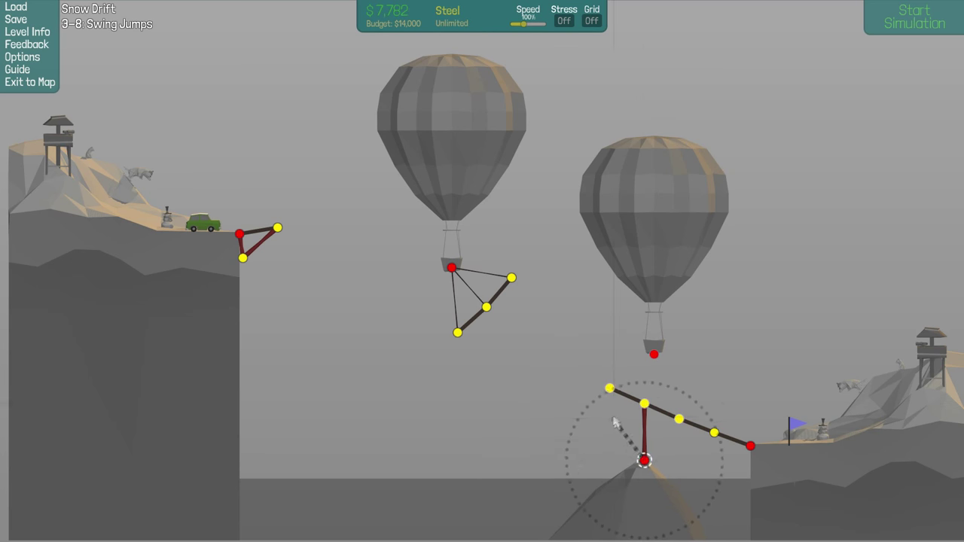
Brace the frame under the right balloon with a steel post and extra steel members.
{"action": "left_click_drag", "start_coordinate": [610, 388], "coordinate": [644, 459]}
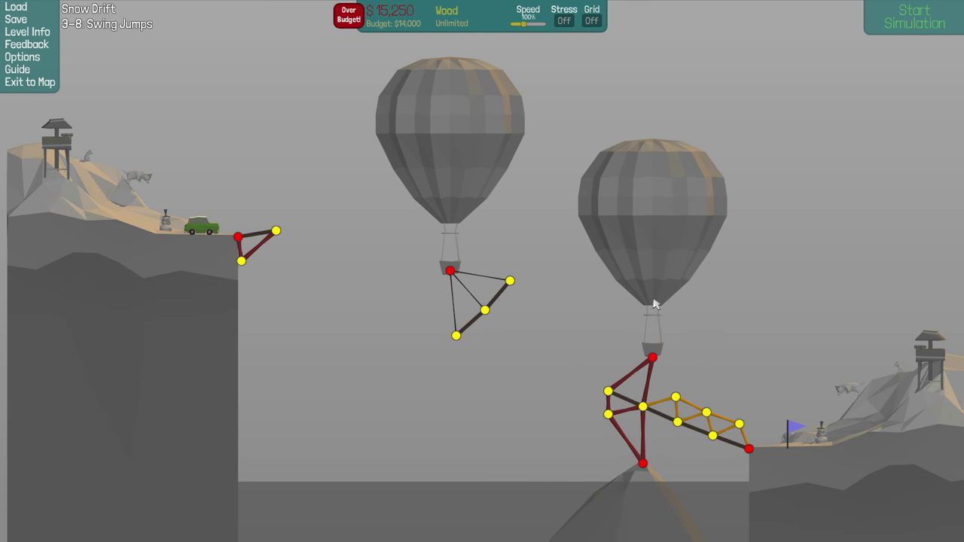
{"action": "left_click", "coordinate": [914, 16]}
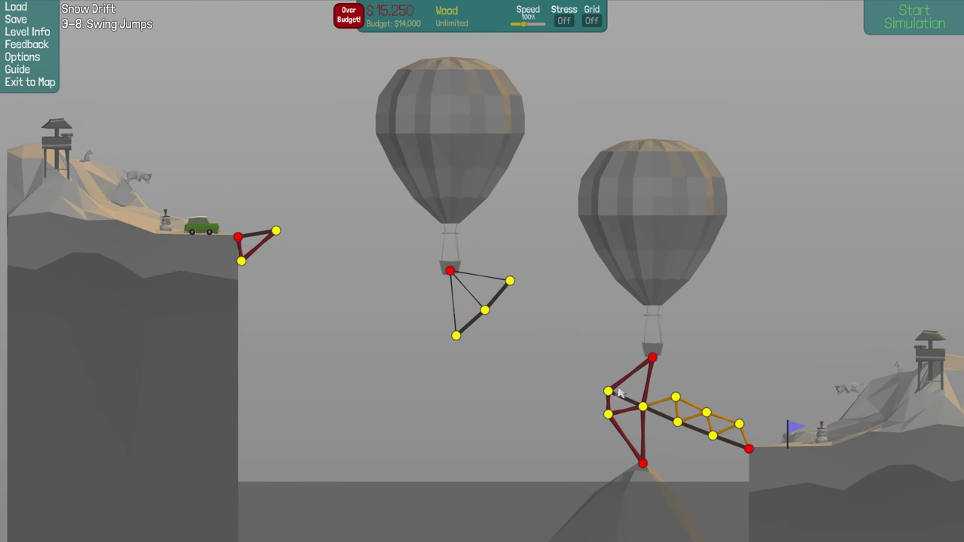
{"action": "left_click", "coordinate": [914, 17]}
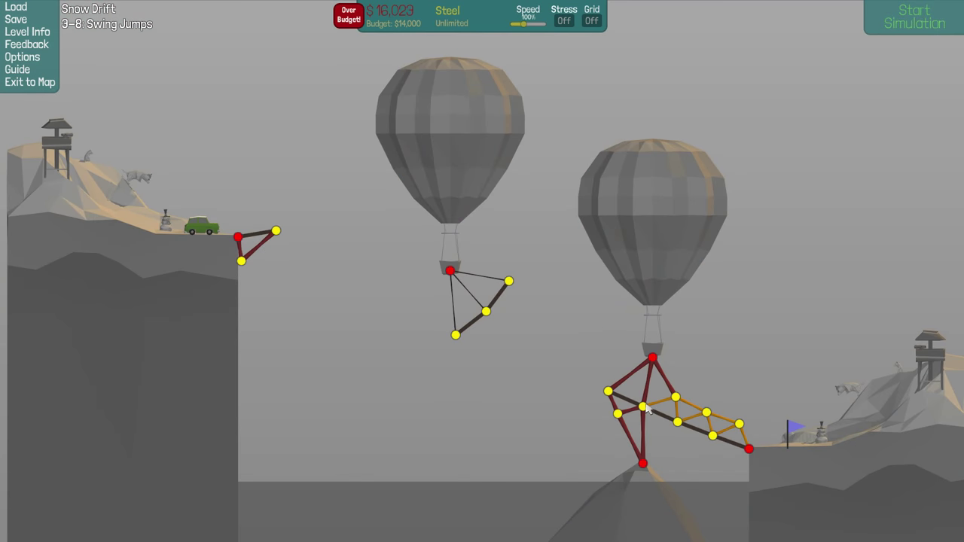
{"action": "left_click", "coordinate": [658, 397]}
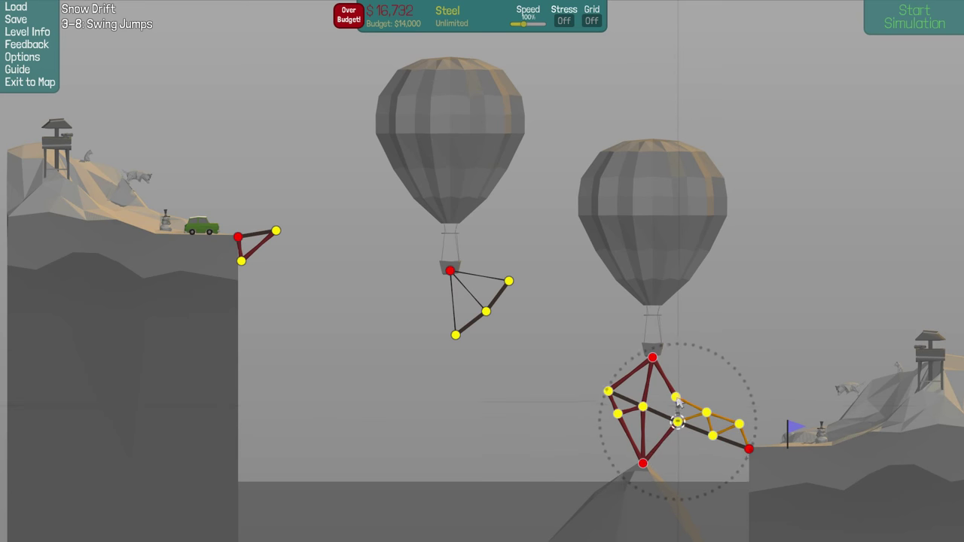
{"action": "left_click", "coordinate": [914, 16]}
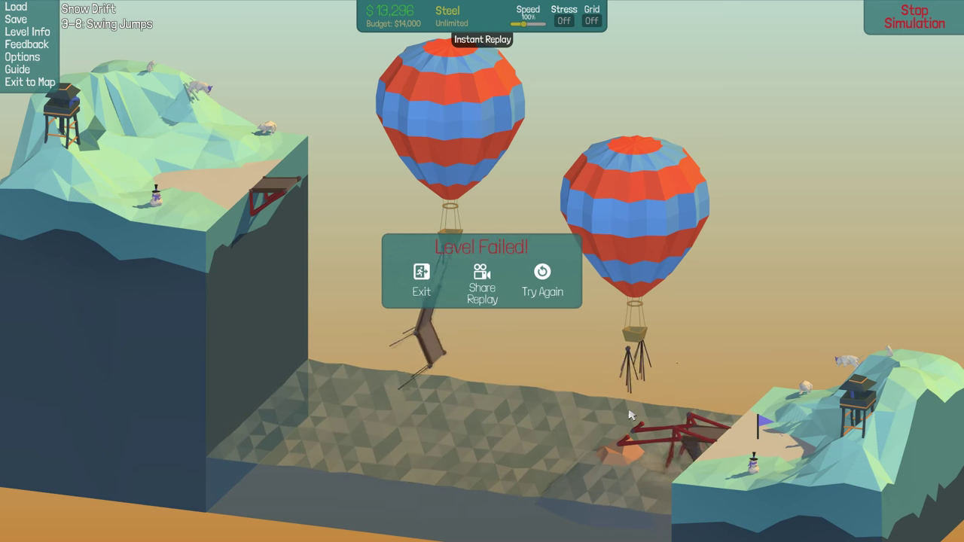
After Try Again, fan cables from the right balloon to its road deck and retest.
{"action": "left_click", "coordinate": [421, 283]}
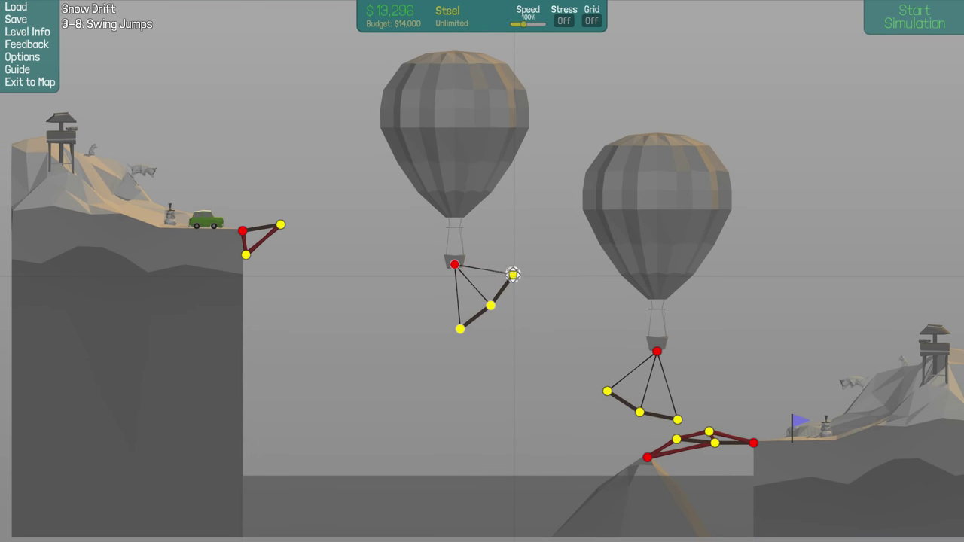
{"action": "left_click", "coordinate": [913, 17]}
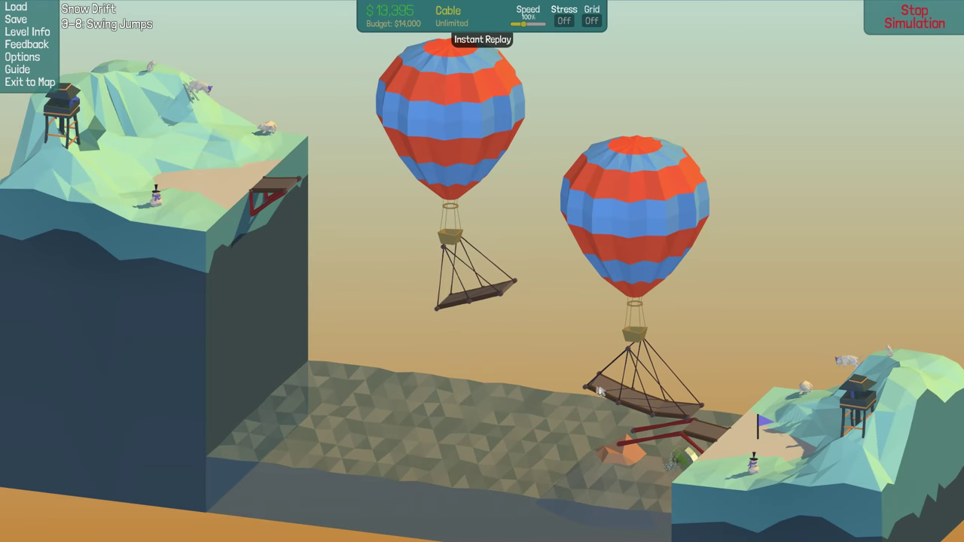
{"action": "left_click", "coordinate": [913, 17]}
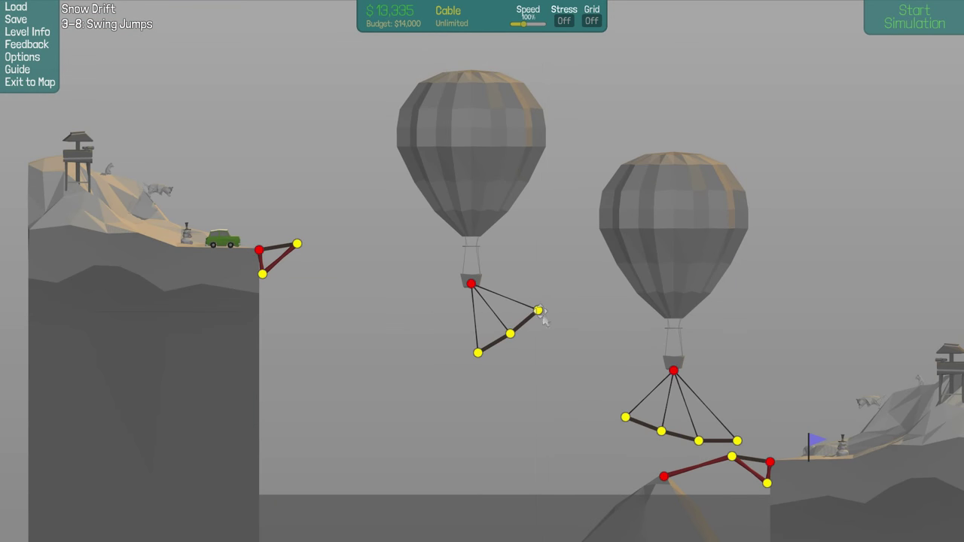
{"action": "left_click", "coordinate": [913, 17]}
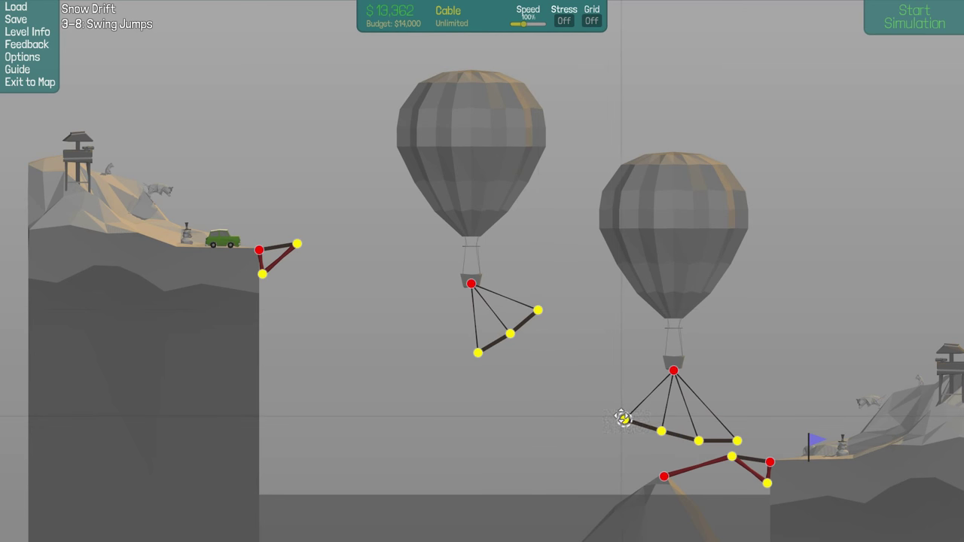
{"action": "left_click", "coordinate": [914, 17]}
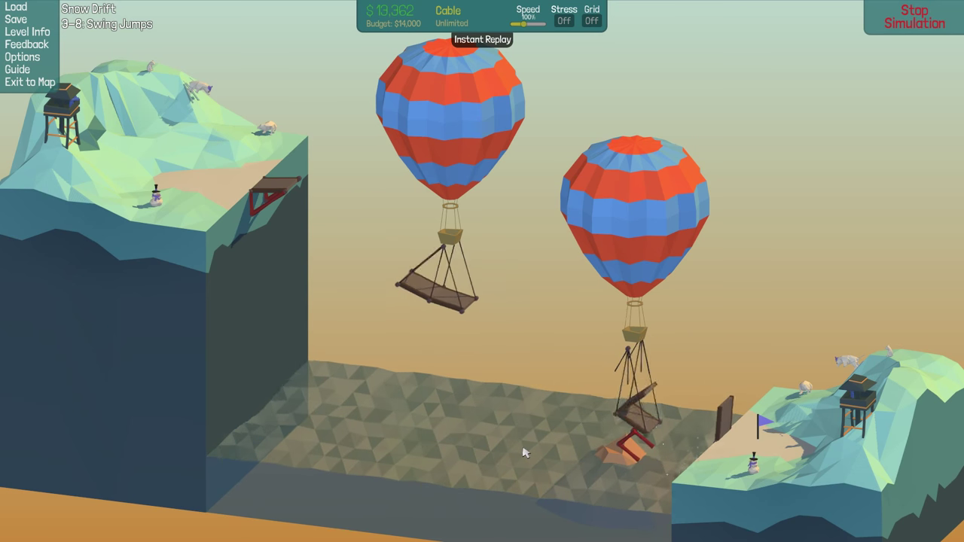
Stop the test, rerun the tweaked bridge to success, and show the Under Bridge card.
{"action": "left_click", "coordinate": [914, 17]}
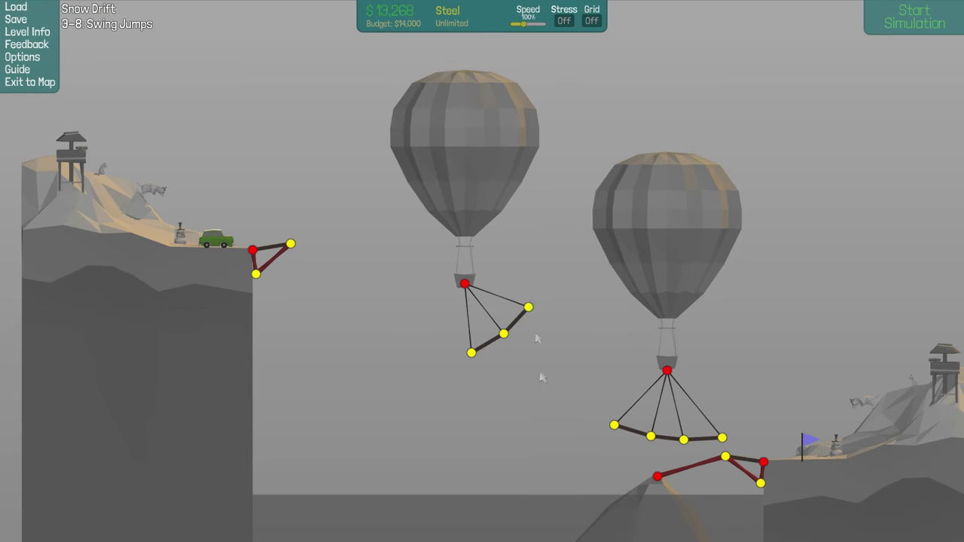
{"action": "left_click", "coordinate": [914, 16]}
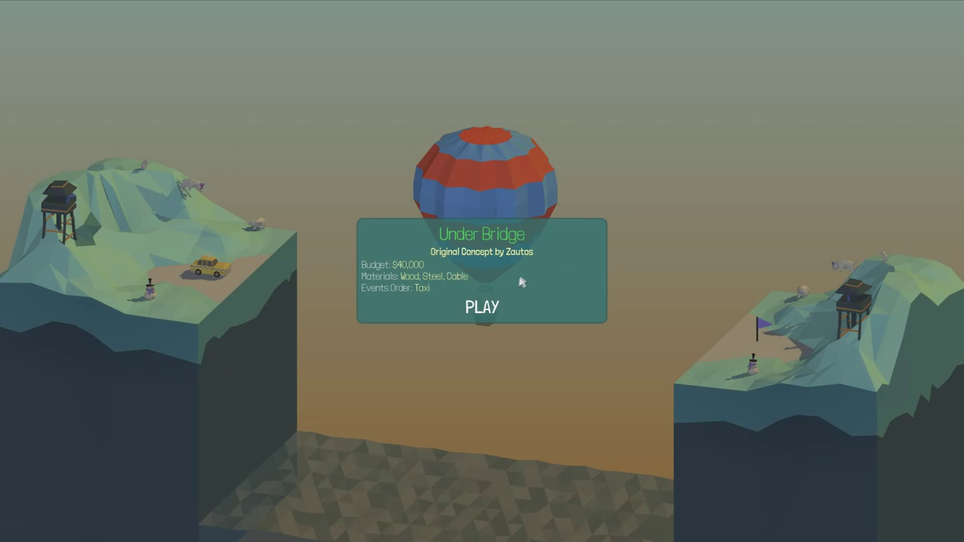
{"action": "mouse_move", "coordinate": [484, 336]}
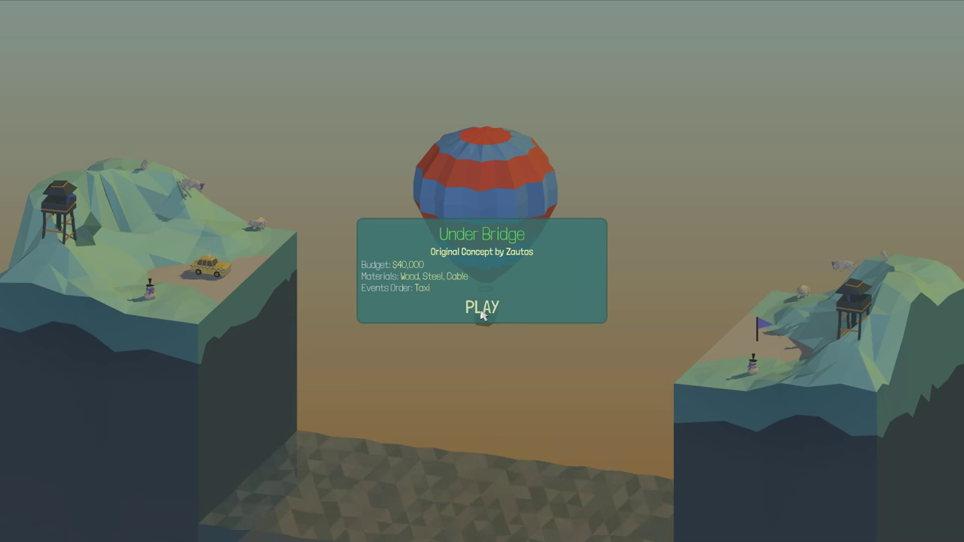
Start Under Bridge and drag a sagging road deck from the left anchor across the gap.
{"action": "left_click", "coordinate": [481, 308]}
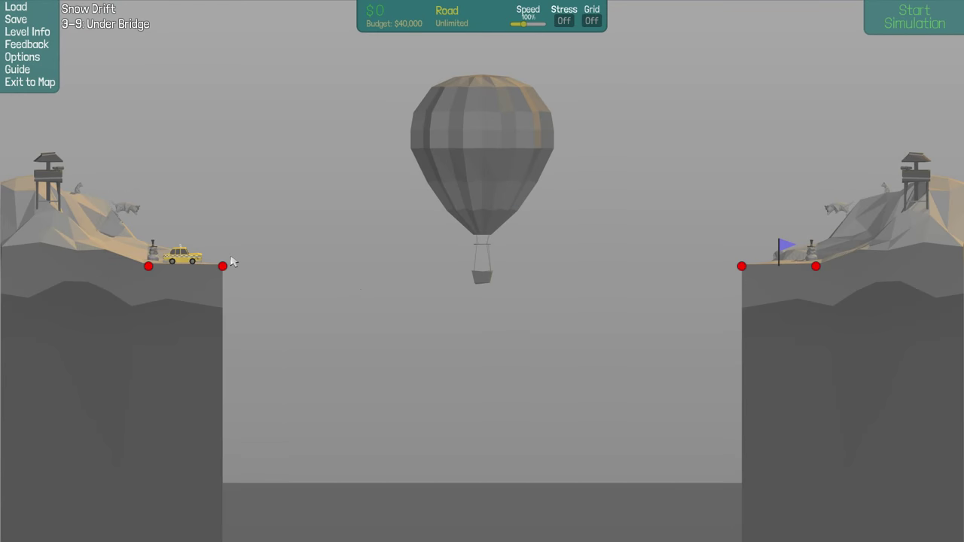
{"action": "left_click", "coordinate": [222, 266]}
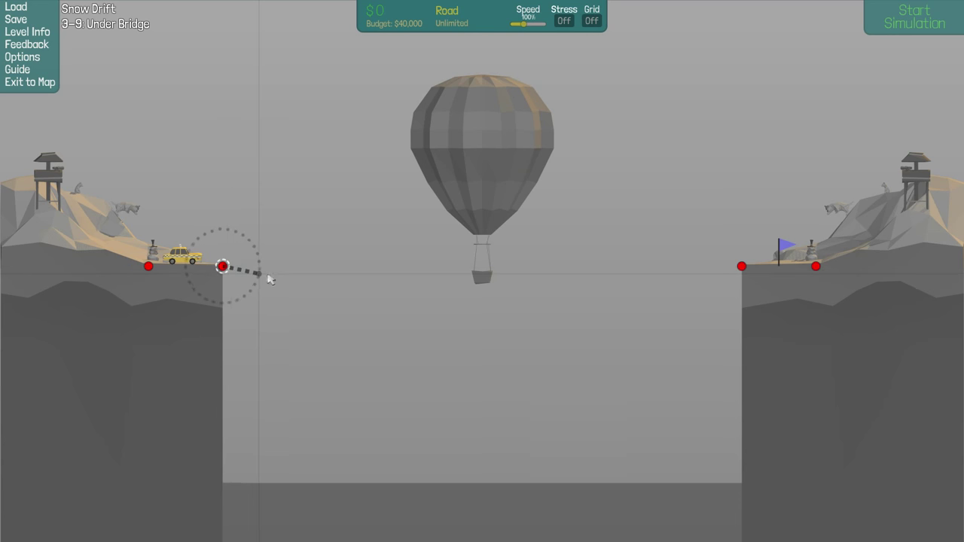
{"action": "left_click_drag", "start_coordinate": [222, 266], "coordinate": [293, 289]}
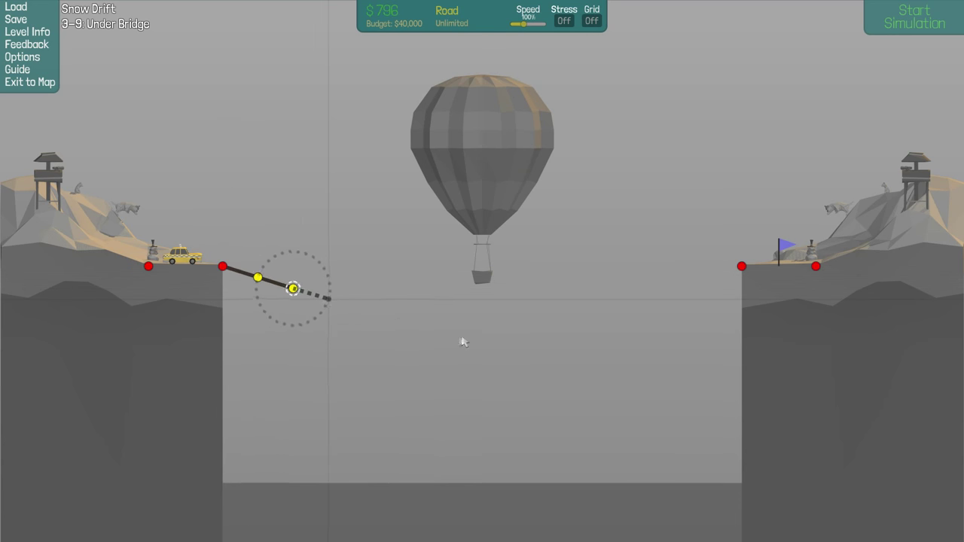
{"action": "left_click_drag", "start_coordinate": [292, 289], "coordinate": [402, 309]}
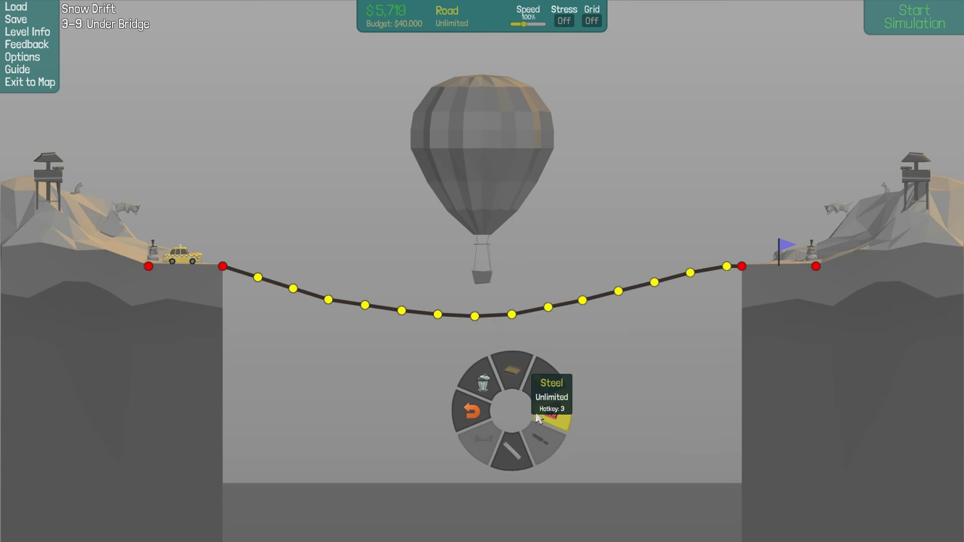
{"action": "left_click", "coordinate": [550, 406]}
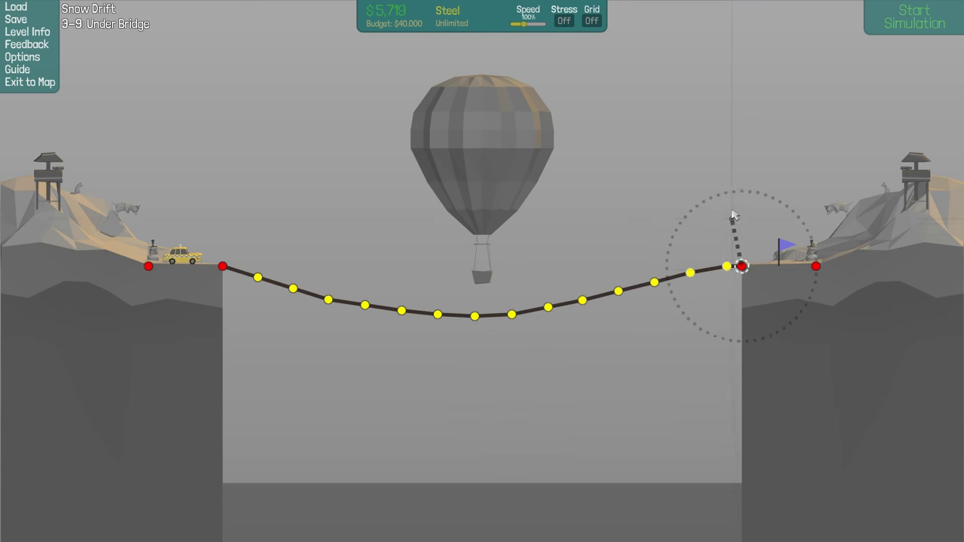
Raise a steel tower at the right anchor, add a left anchor cable, and start testing.
{"action": "left_click_drag", "start_coordinate": [742, 266], "coordinate": [742, 191]}
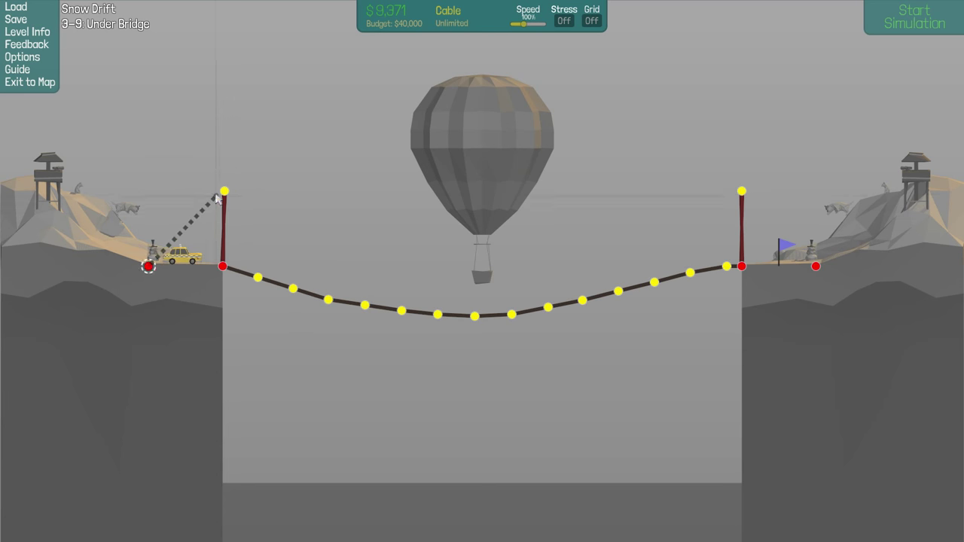
{"action": "left_click_drag", "start_coordinate": [225, 189], "coordinate": [256, 277]}
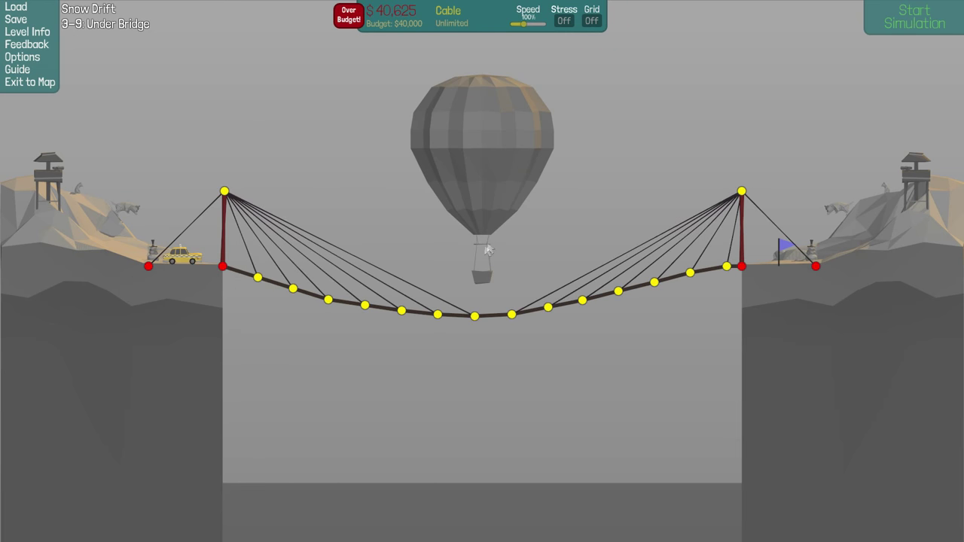
{"action": "left_click", "coordinate": [914, 17]}
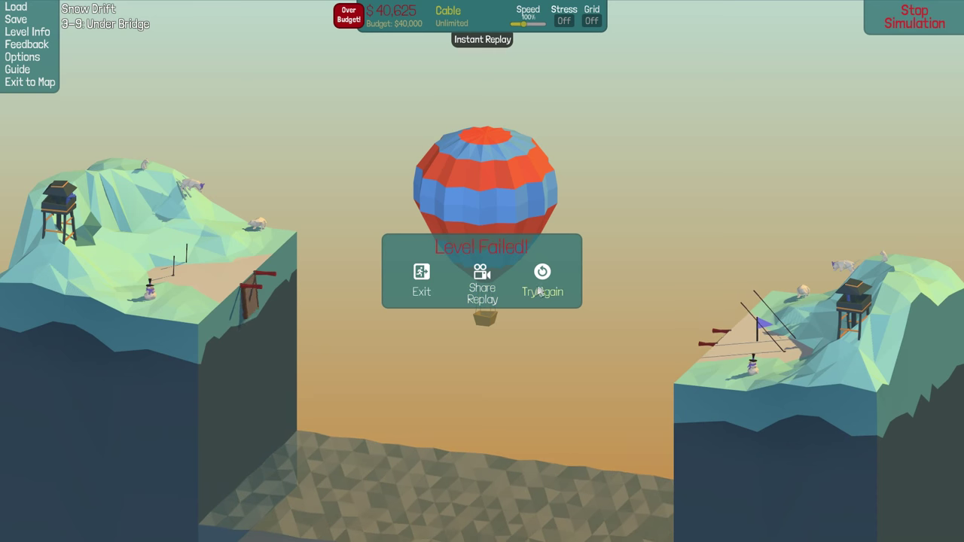
Retest the suspension bridge with stress colouring on, returning to build mode after each failure.
{"action": "left_click", "coordinate": [542, 283]}
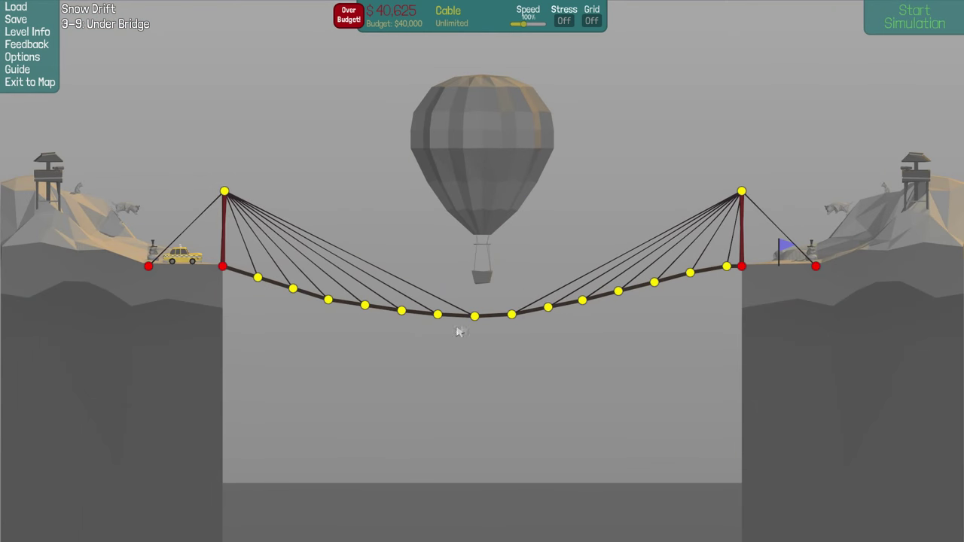
{"action": "left_click", "coordinate": [914, 16]}
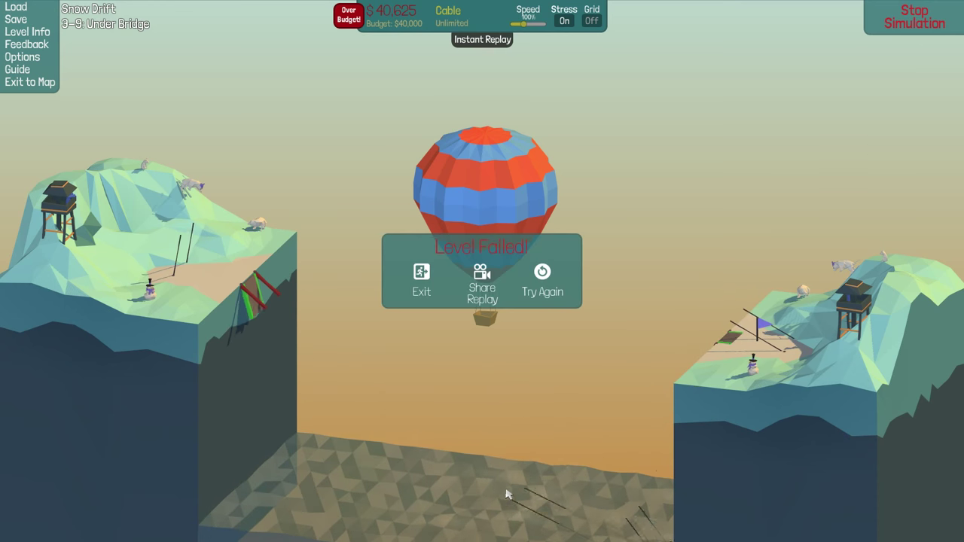
{"action": "left_click", "coordinate": [543, 283]}
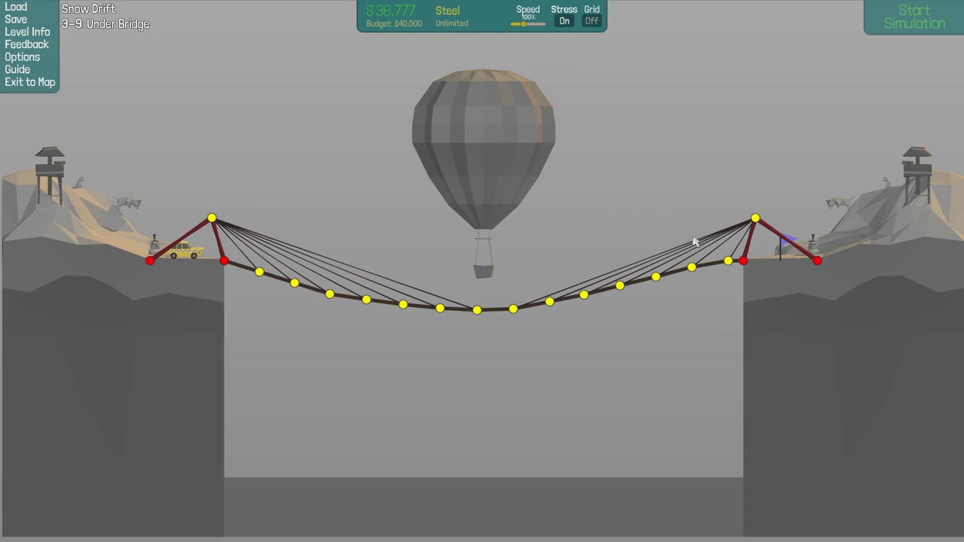
Run a crossing test of the steel-braced towers, then stop the failed run.
{"action": "left_click", "coordinate": [914, 17]}
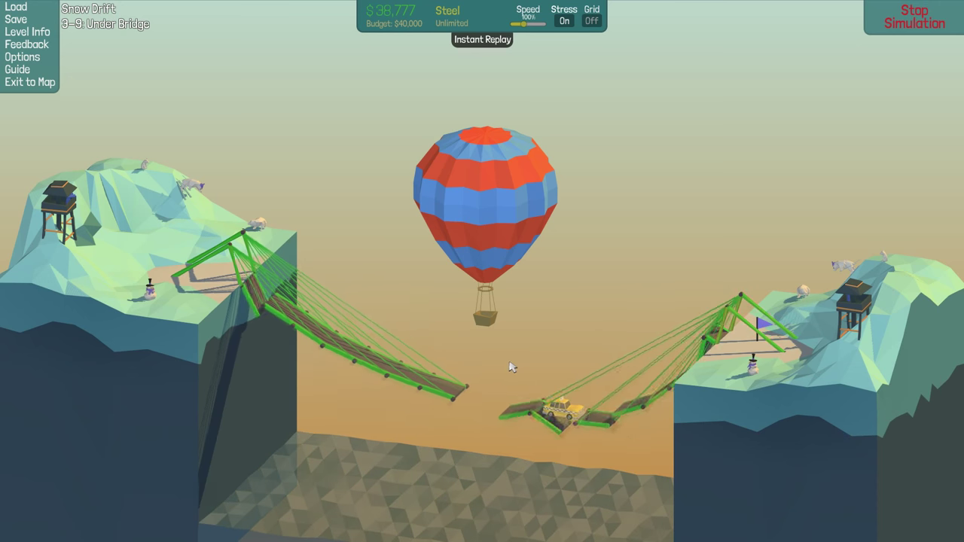
{"action": "left_click", "coordinate": [915, 16]}
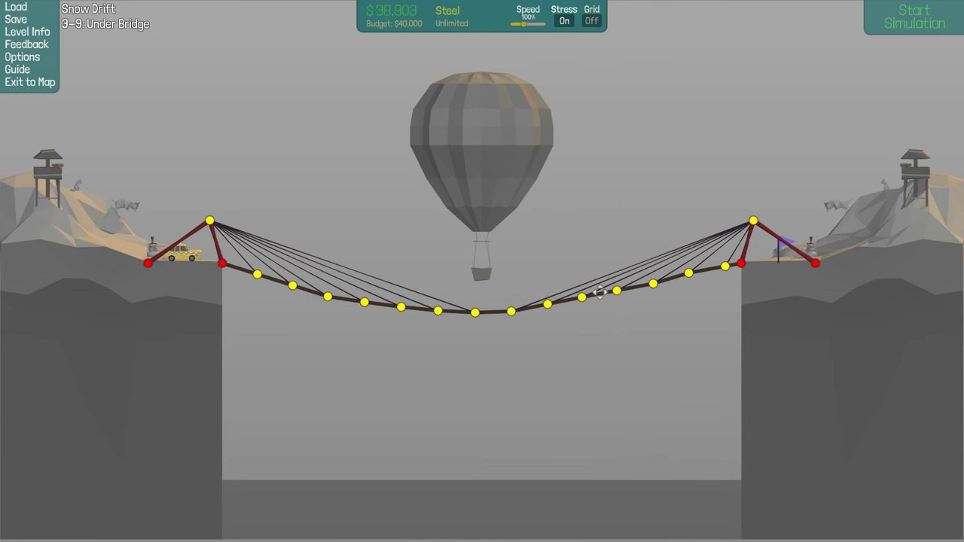
Test the crossing, add a mid-deck joint, lower the right tower's top joint, and retest.
{"action": "left_click", "coordinate": [913, 17]}
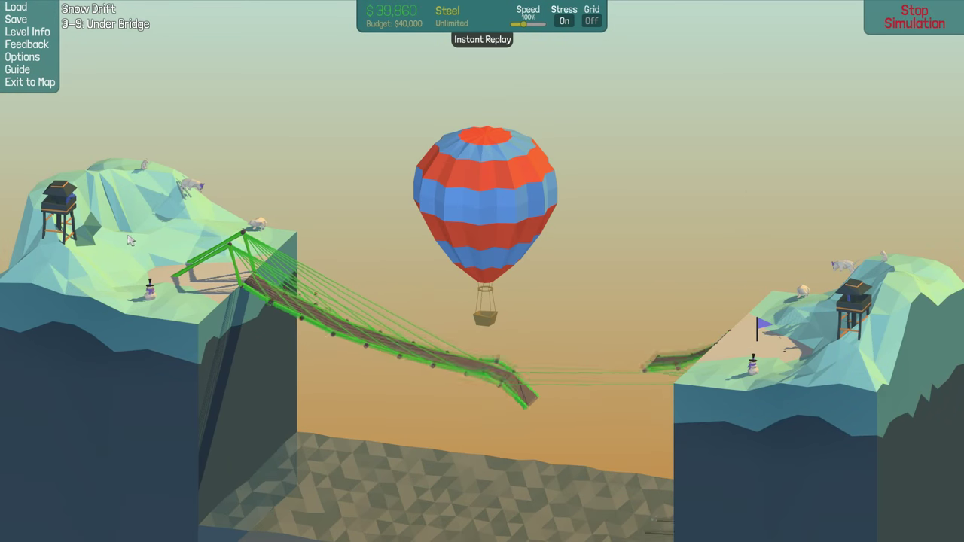
{"action": "left_click", "coordinate": [914, 17]}
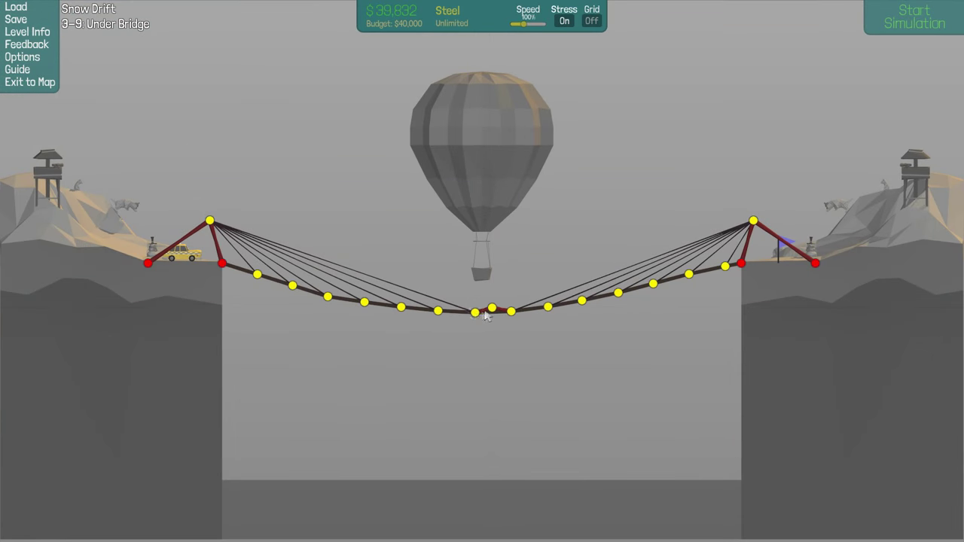
{"action": "left_click", "coordinate": [914, 16]}
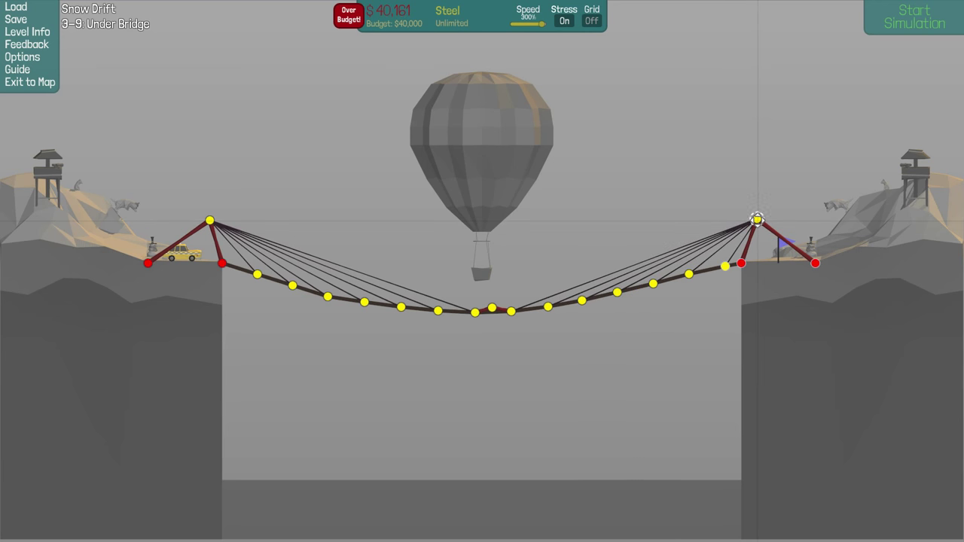
{"action": "left_click_drag", "start_coordinate": [757, 219], "coordinate": [747, 230]}
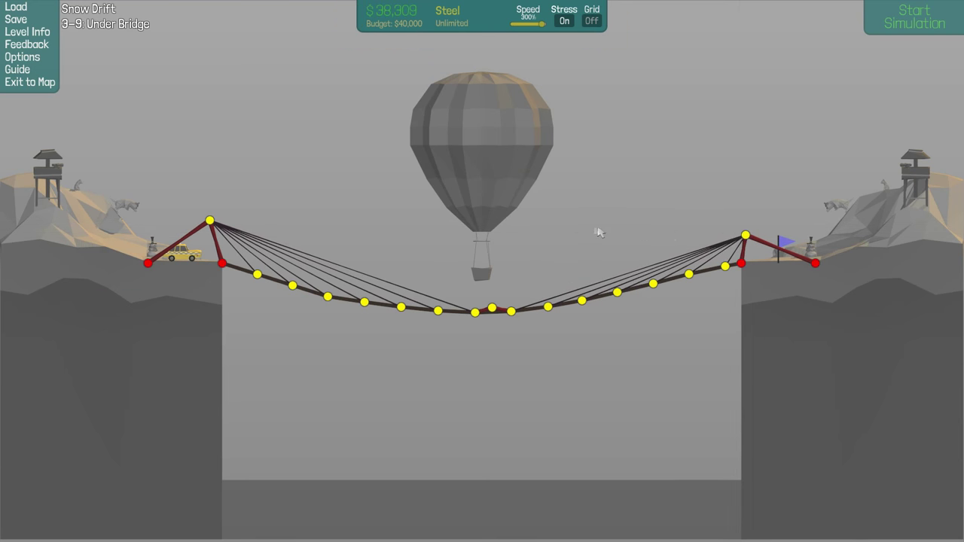
{"action": "left_click", "coordinate": [914, 17]}
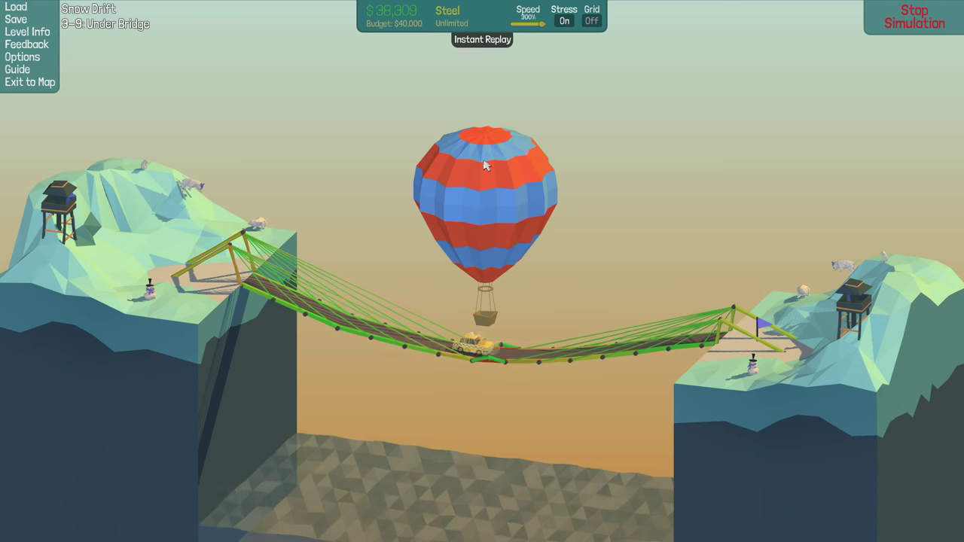
{"action": "left_click", "coordinate": [914, 17]}
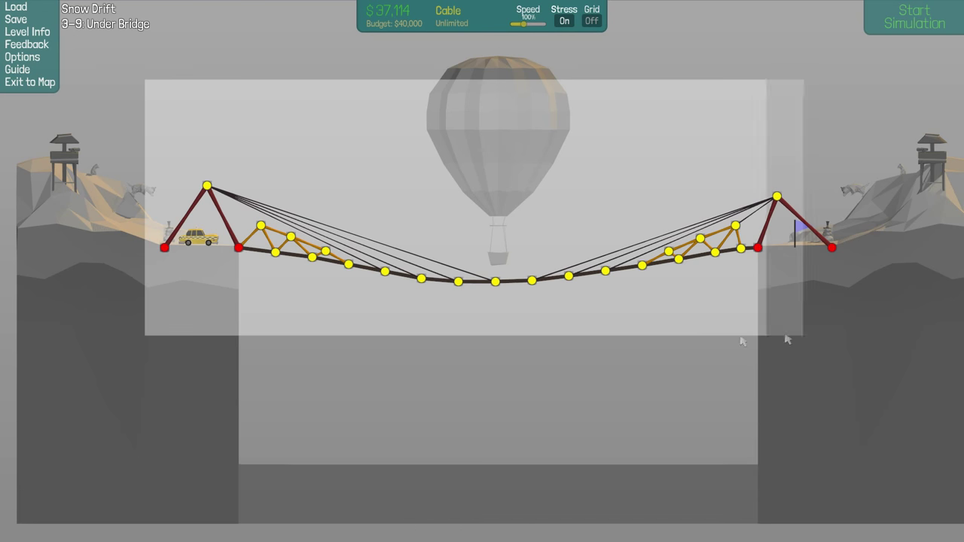
Start clearing the old end frames to make way for taller steel towers.
{"action": "left_click", "coordinate": [914, 16]}
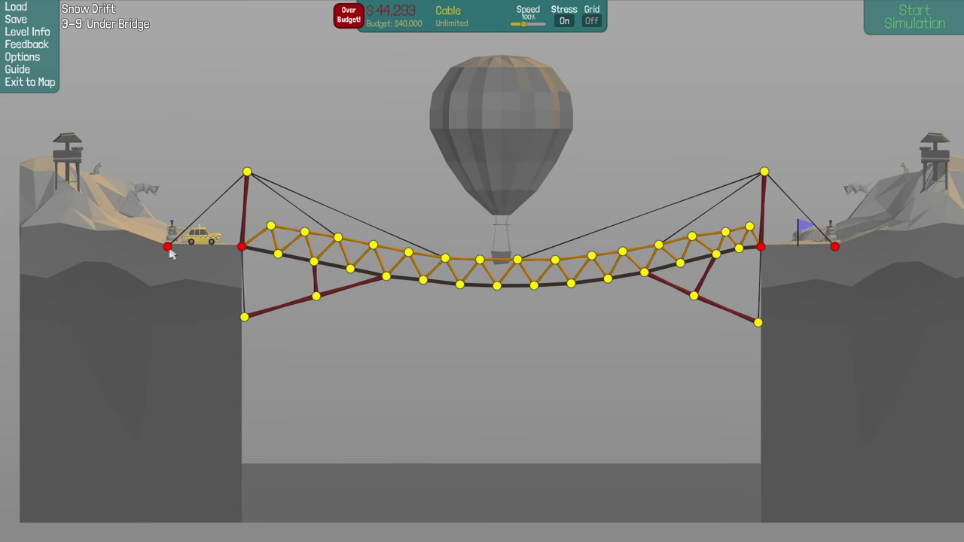
Test the revised truss, stop after the left end collapses, and select the right tower joint.
{"action": "left_click", "coordinate": [914, 16]}
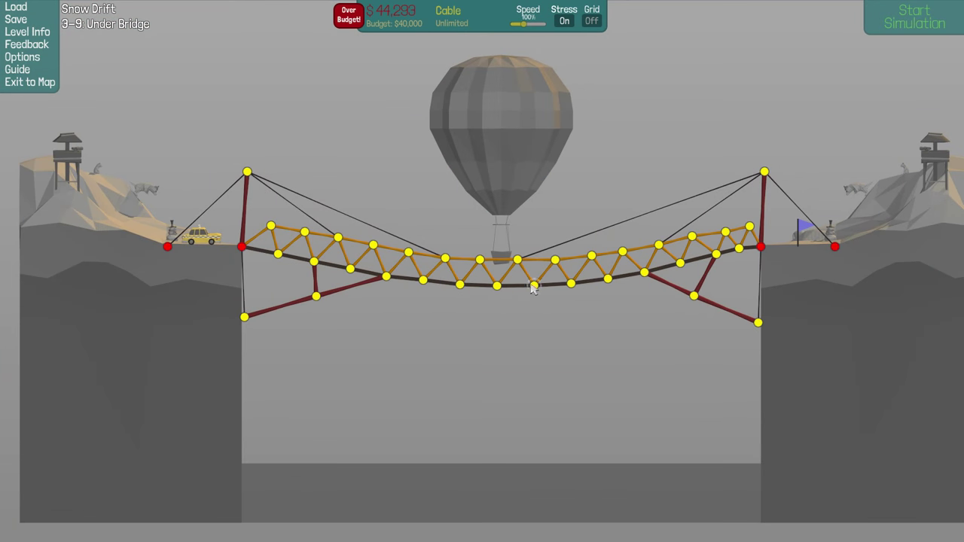
{"action": "mouse_move", "coordinate": [284, 251]}
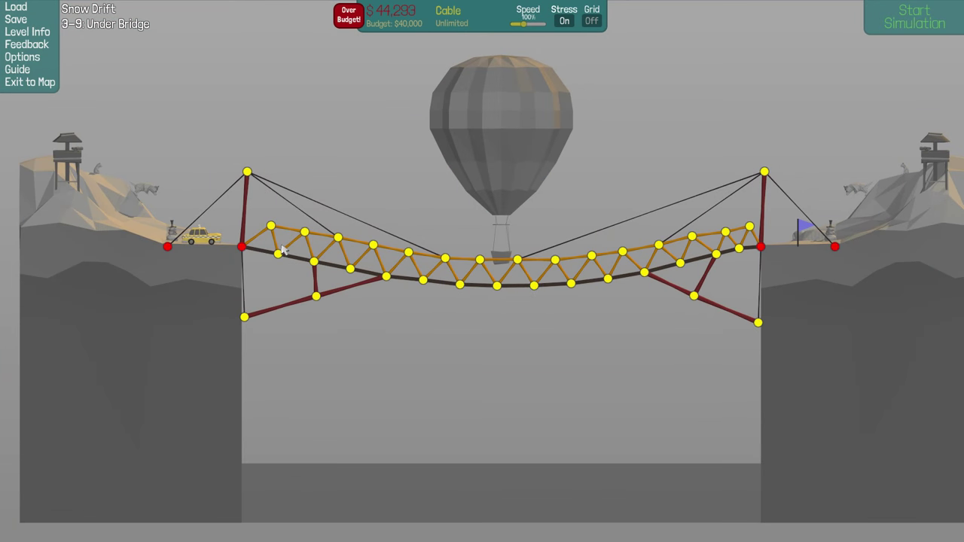
{"action": "mouse_move", "coordinate": [785, 183]}
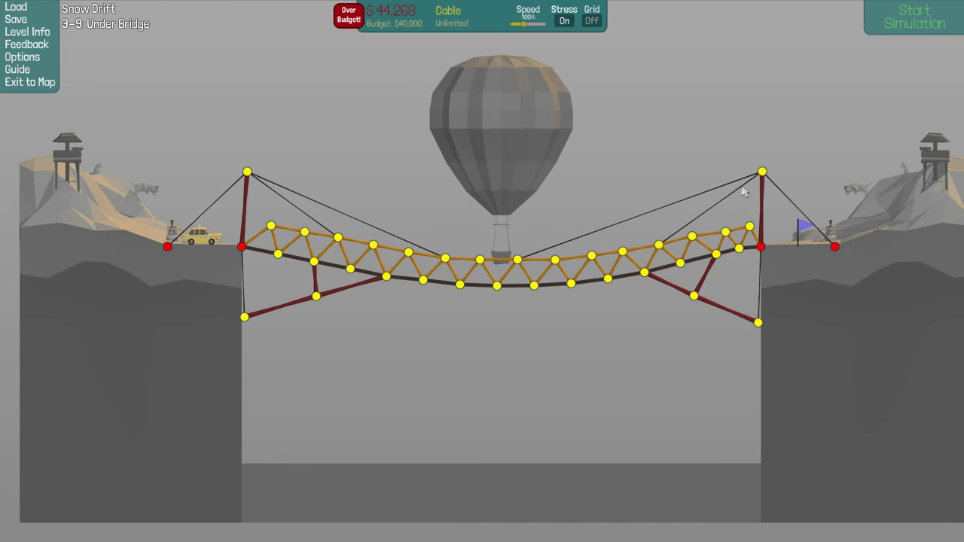
{"action": "left_click", "coordinate": [913, 17]}
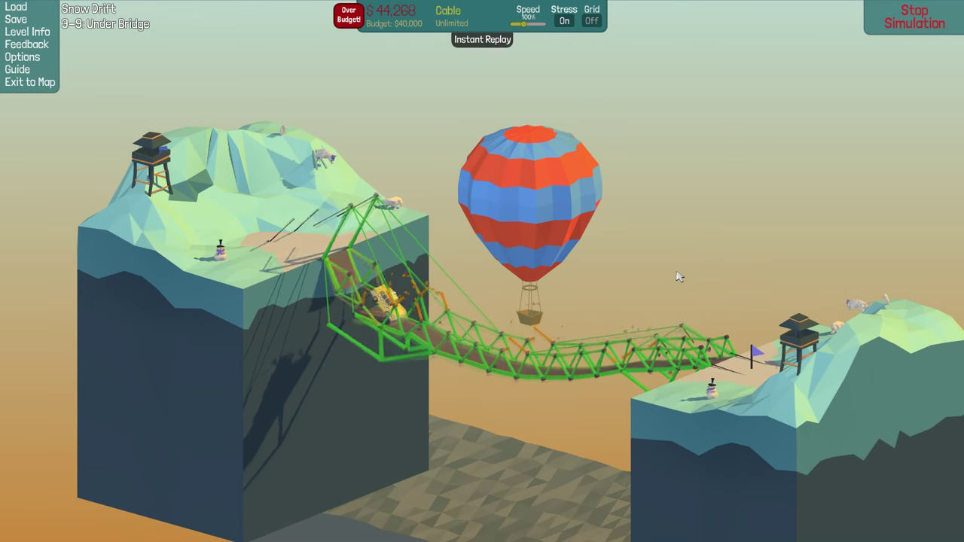
{"action": "left_click", "coordinate": [914, 16]}
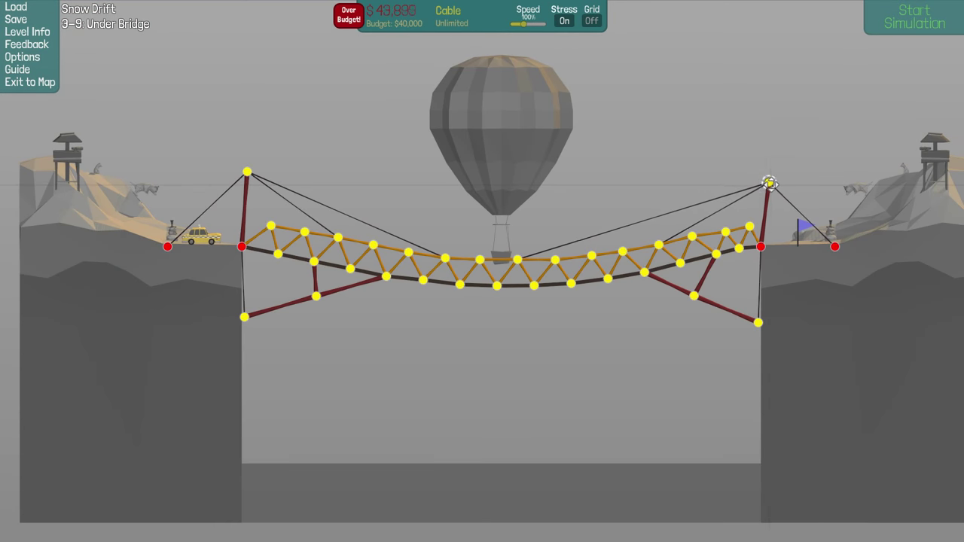
{"action": "left_click", "coordinate": [914, 17]}
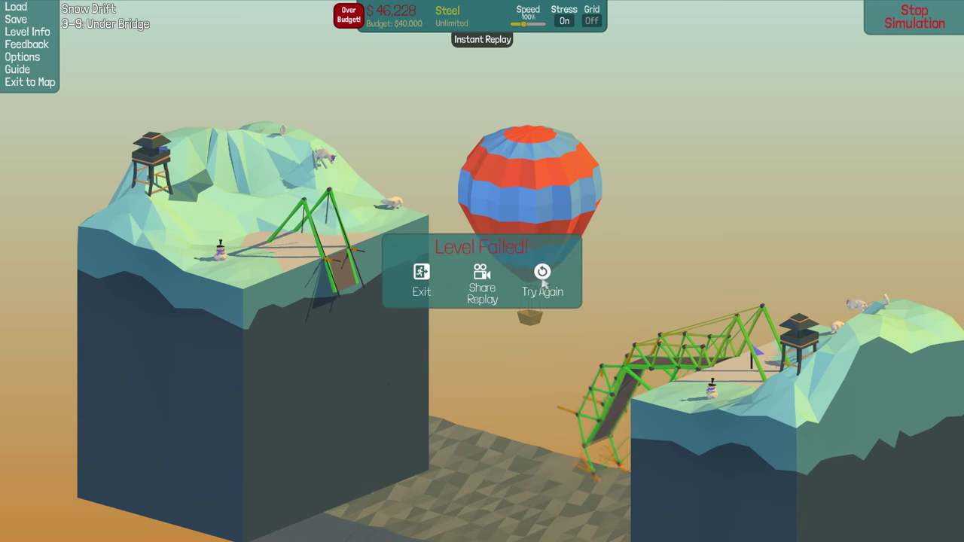
Retry the level, test the A-frame-towered bridge, and stop the collapsing run.
{"action": "left_click", "coordinate": [543, 282]}
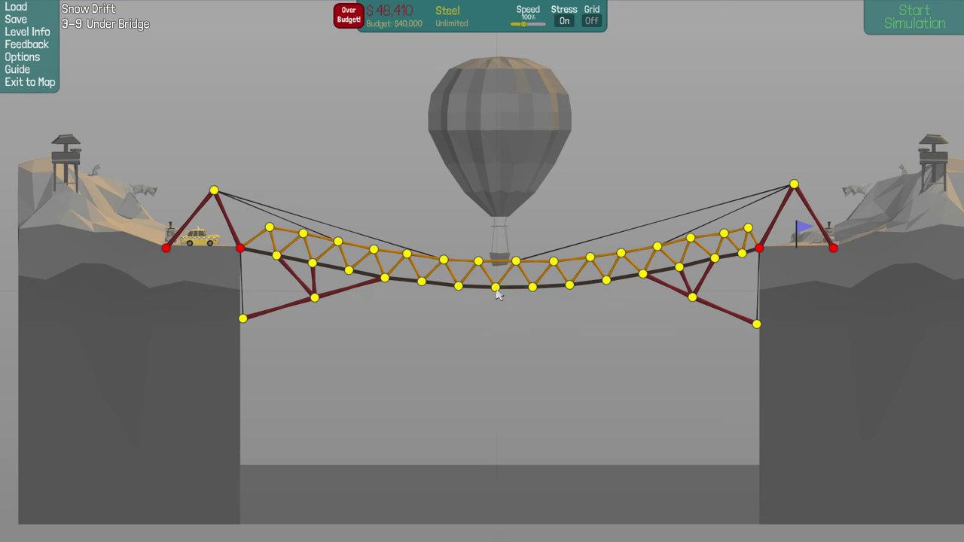
{"action": "left_click", "coordinate": [913, 16]}
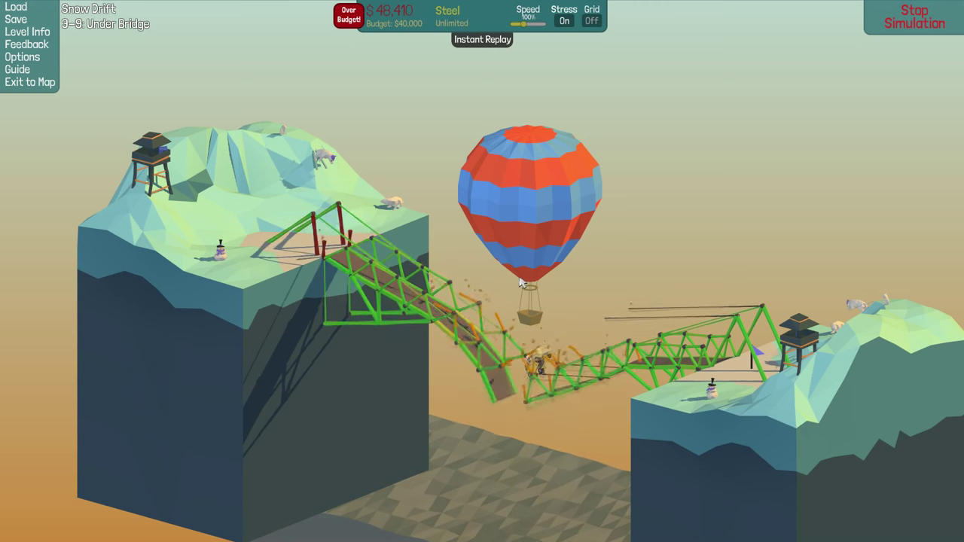
{"action": "left_click", "coordinate": [913, 17]}
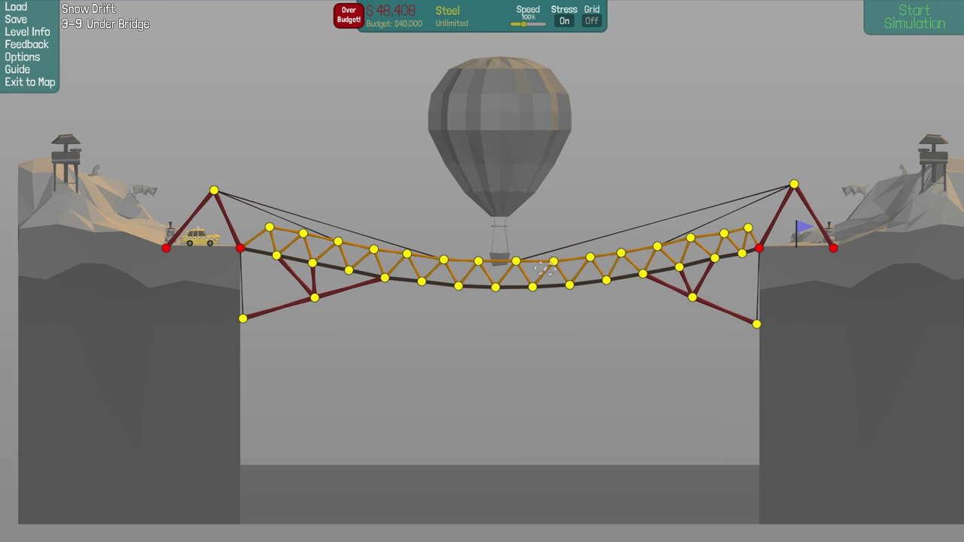
{"action": "left_click", "coordinate": [914, 16]}
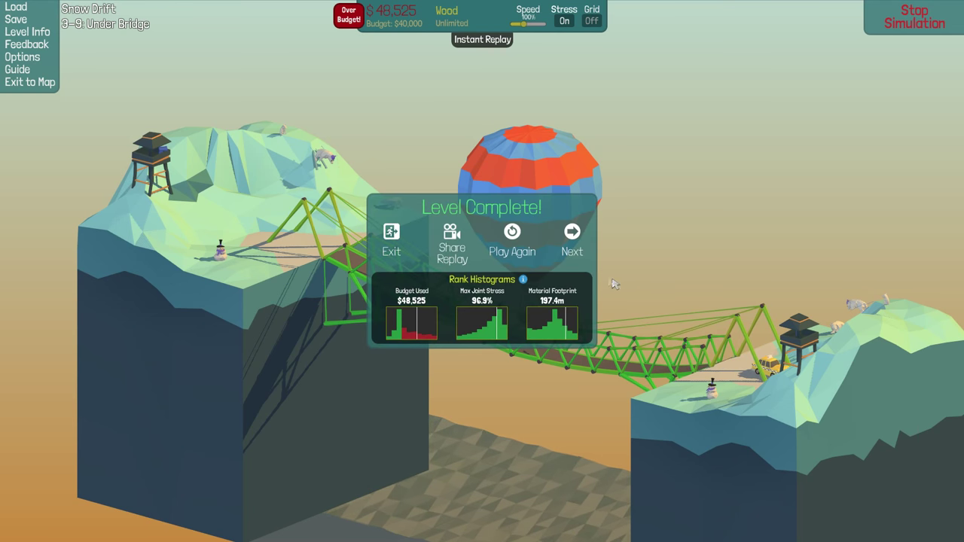
{"action": "mouse_move", "coordinate": [503, 233]}
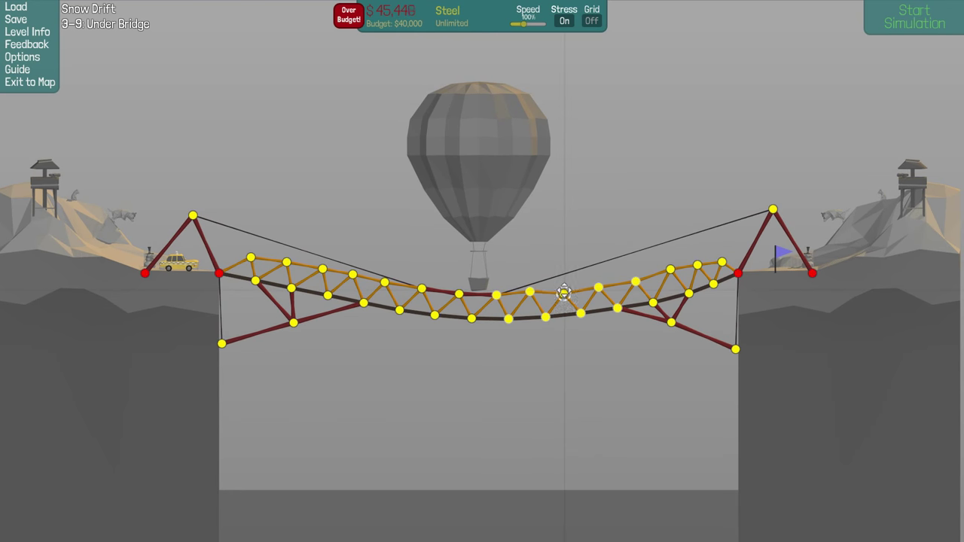
Test the reduced-cable bridge, which collapses into the chasm at $45,447.
{"action": "left_click", "coordinate": [913, 16]}
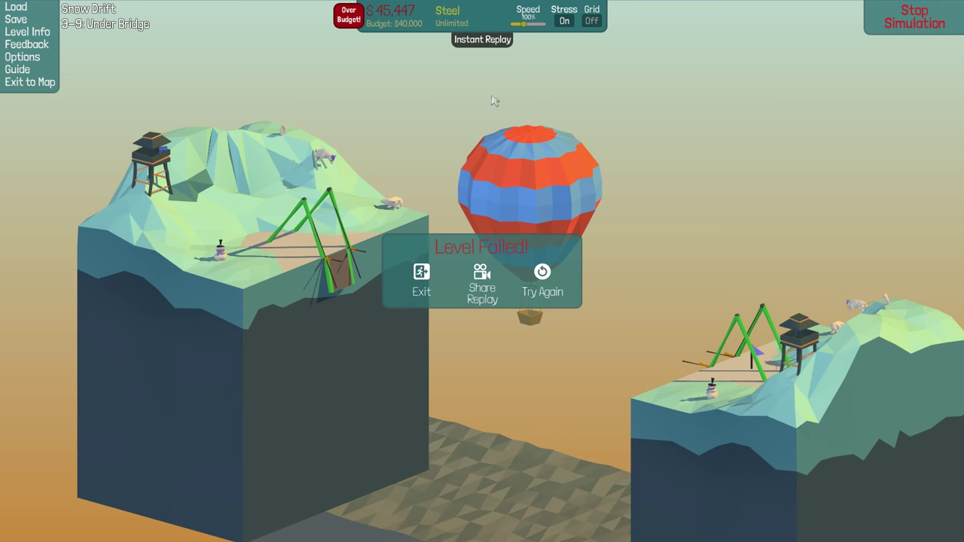
{"action": "mouse_move", "coordinate": [516, 102]}
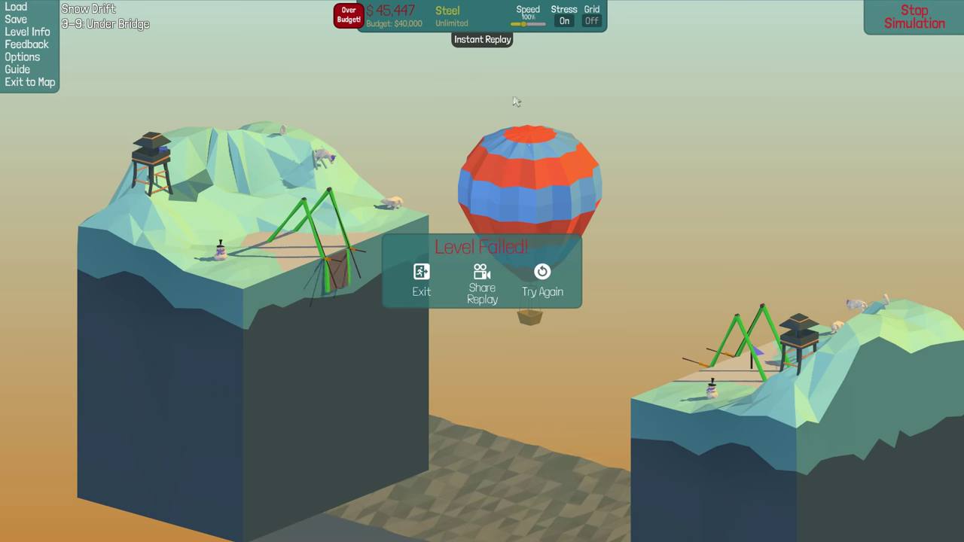
{"action": "mouse_move", "coordinate": [516, 159]}
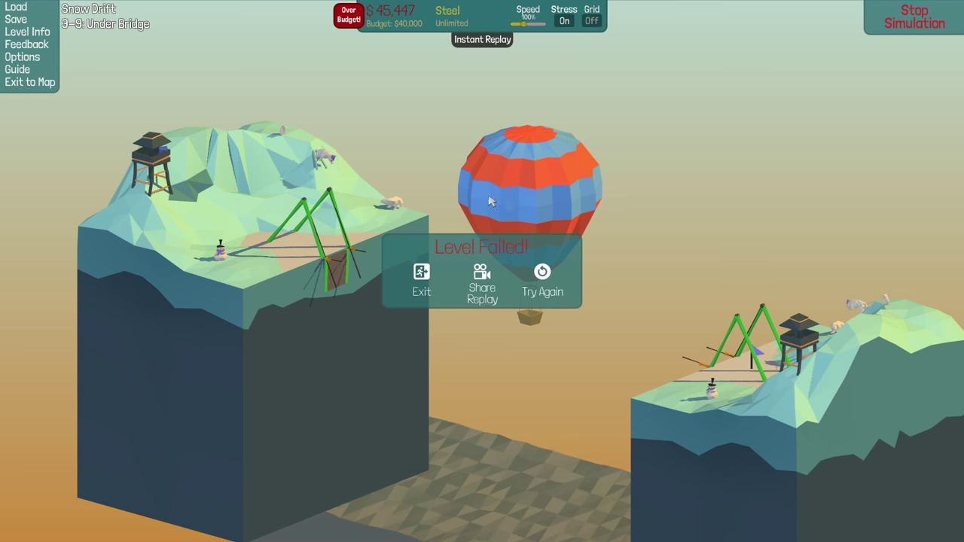
{"action": "mouse_move", "coordinate": [345, 99]}
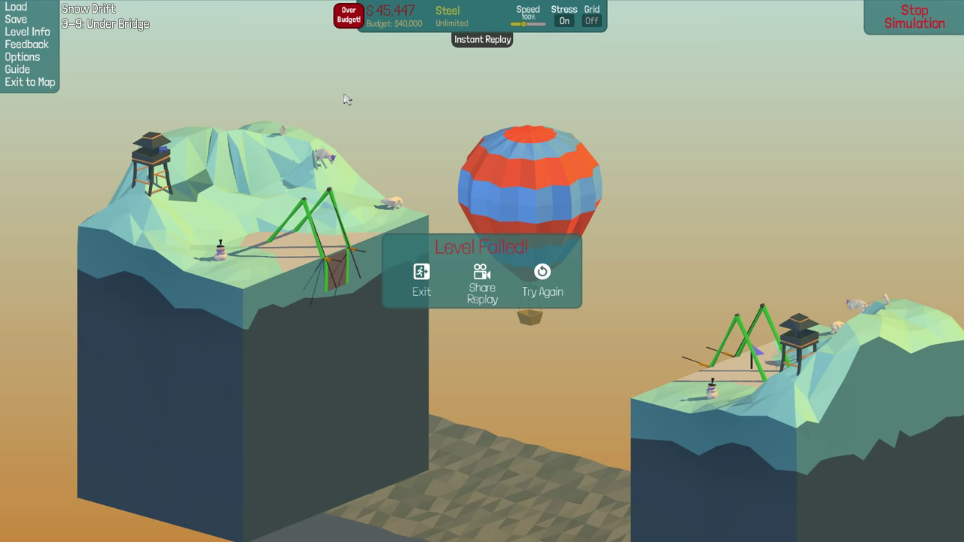
{"action": "mouse_move", "coordinate": [350, 101]}
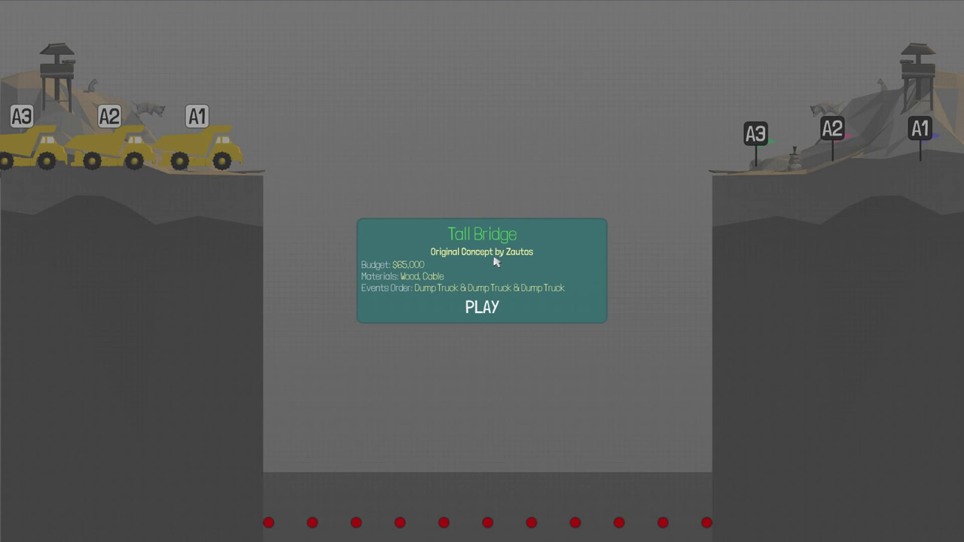
{"action": "mouse_move", "coordinate": [500, 254]}
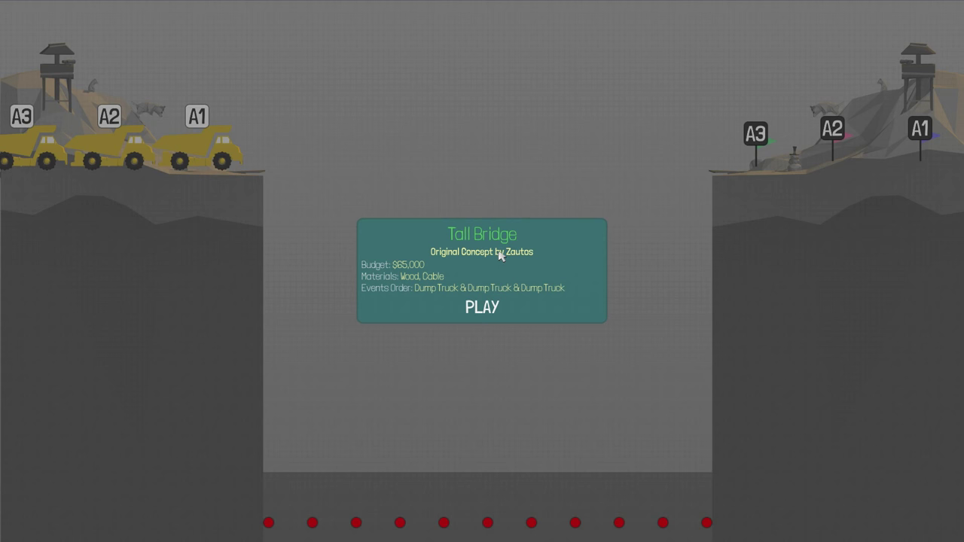
{"action": "mouse_move", "coordinate": [492, 266]}
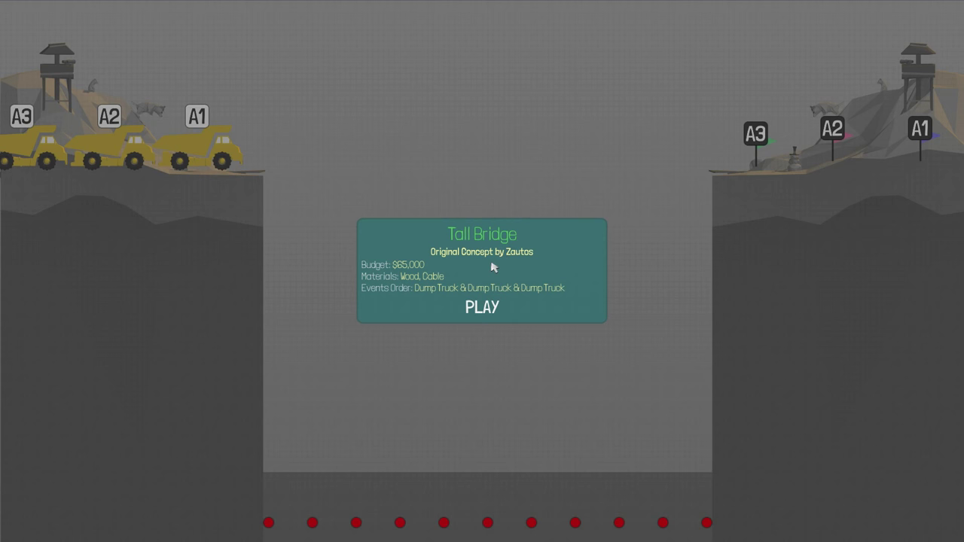
Press PLAY on the Tall Bridge info card to enter its empty editor.
{"action": "left_click", "coordinate": [481, 307]}
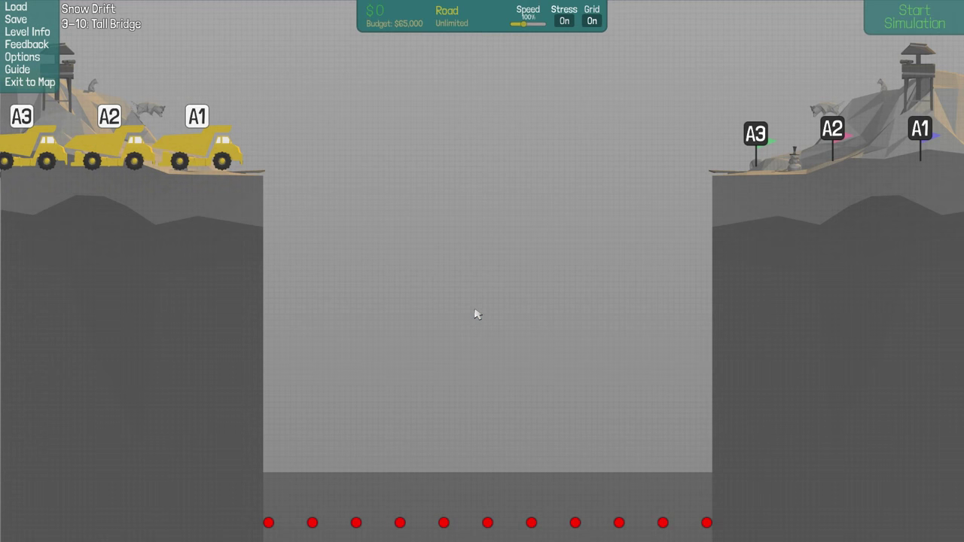
{"action": "mouse_move", "coordinate": [603, 478]}
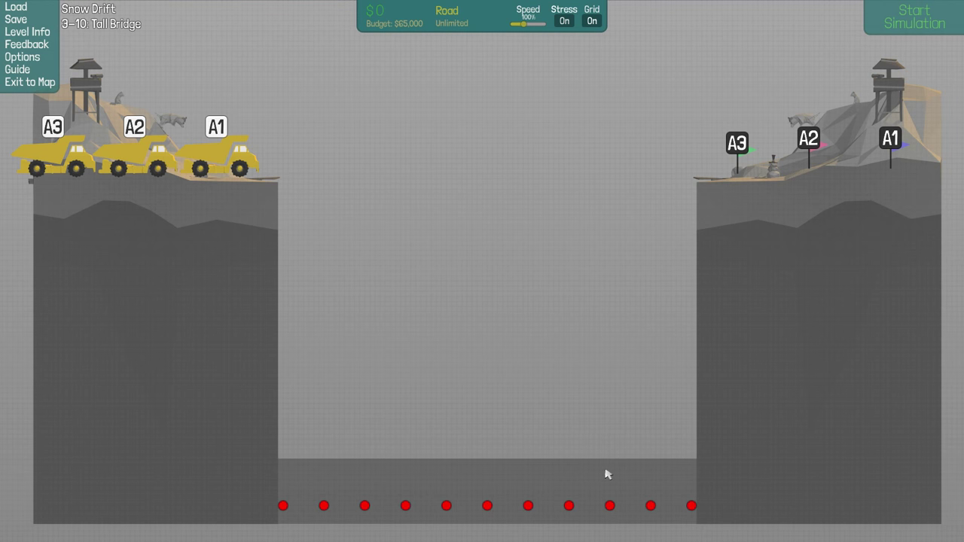
Bring up the material wheel to choose a building material.
{"action": "left_click", "coordinate": [914, 17]}
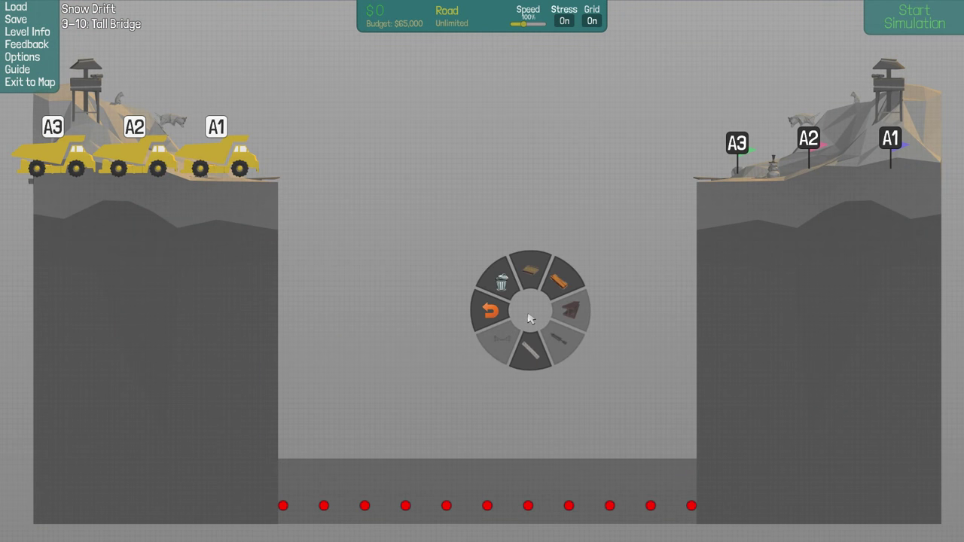
{"action": "mouse_move", "coordinate": [529, 279]}
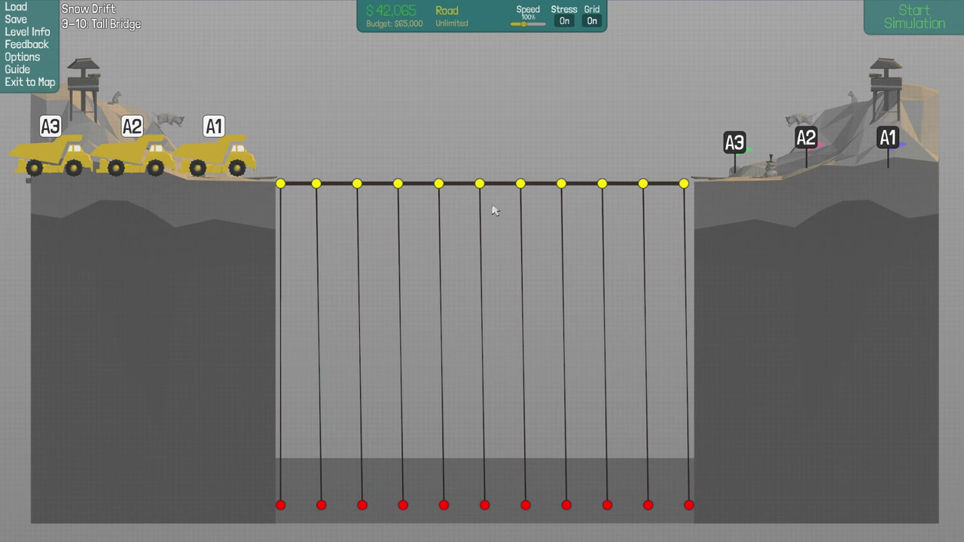
{"action": "left_click", "coordinate": [914, 17]}
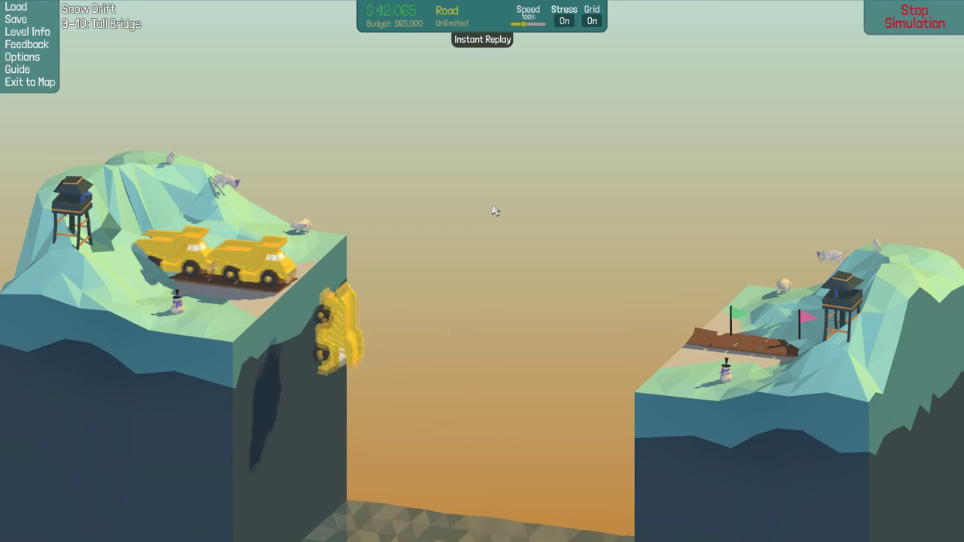
{"action": "left_click", "coordinate": [914, 17]}
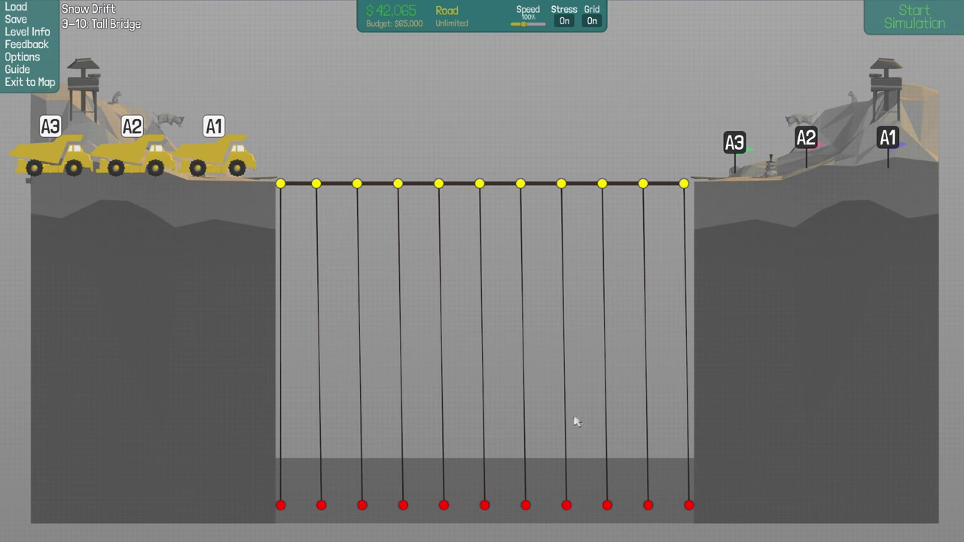
{"action": "mouse_move", "coordinate": [587, 400]}
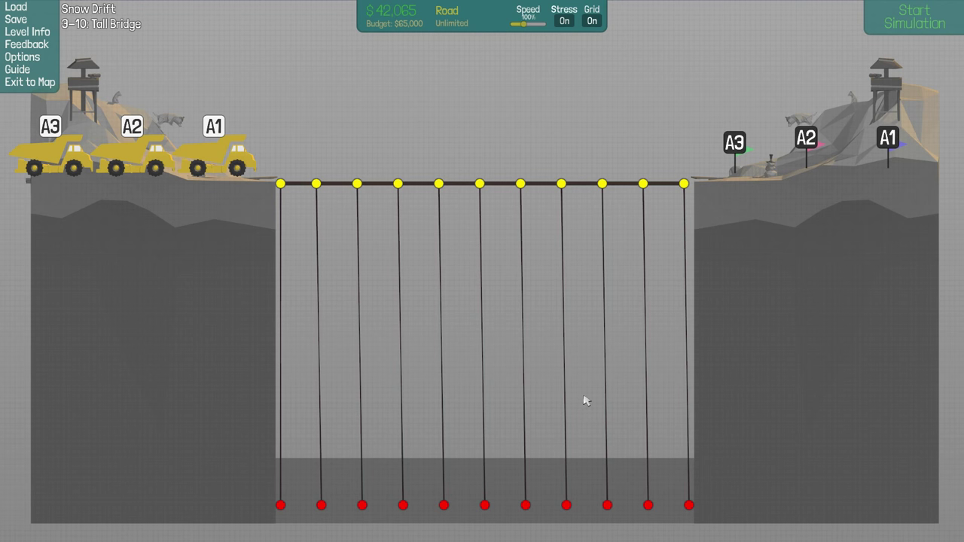
{"action": "mouse_move", "coordinate": [584, 394]}
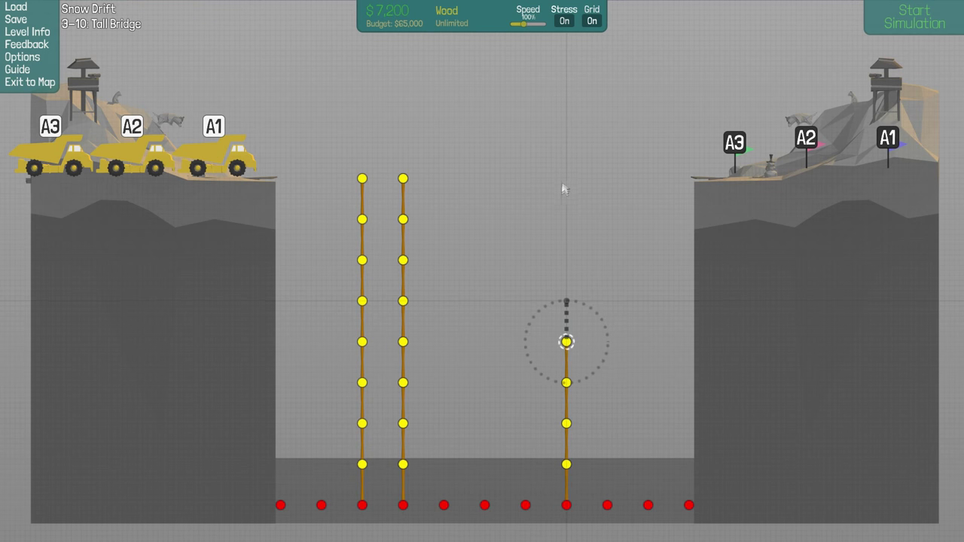
Raise a wooden column from a bottom anchor and lay road from the left bank toward the right tower.
{"action": "left_click_drag", "start_coordinate": [568, 342], "coordinate": [567, 177]}
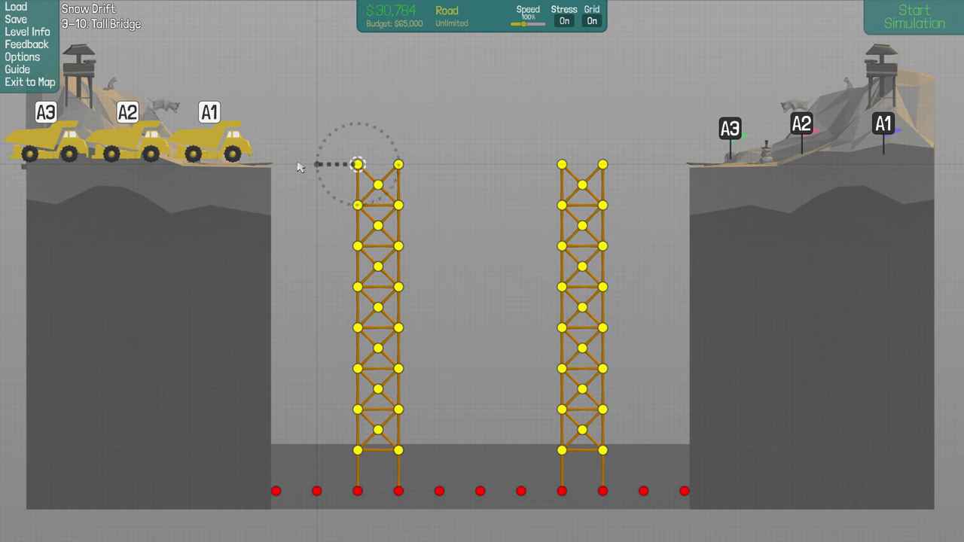
{"action": "mouse_move", "coordinate": [258, 186]}
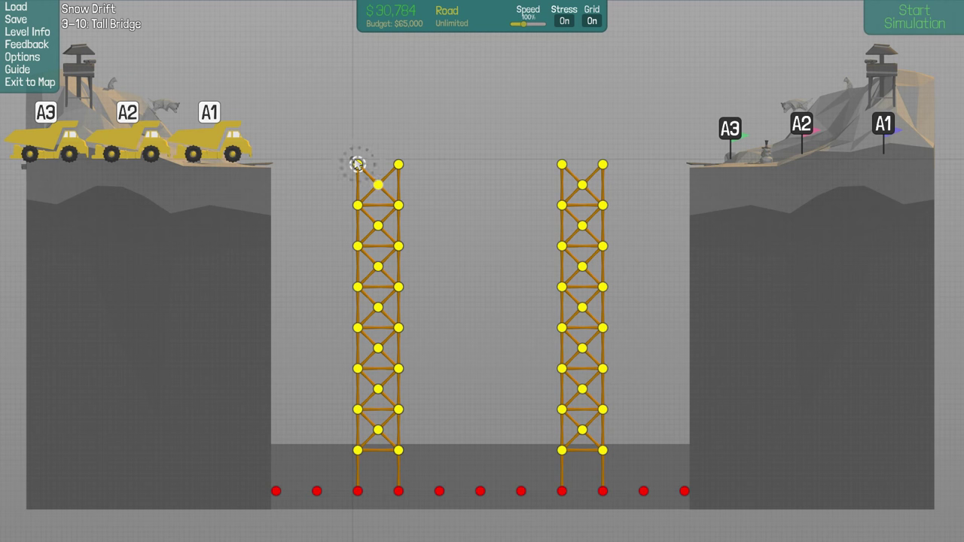
{"action": "left_click_drag", "start_coordinate": [275, 164], "coordinate": [357, 165]}
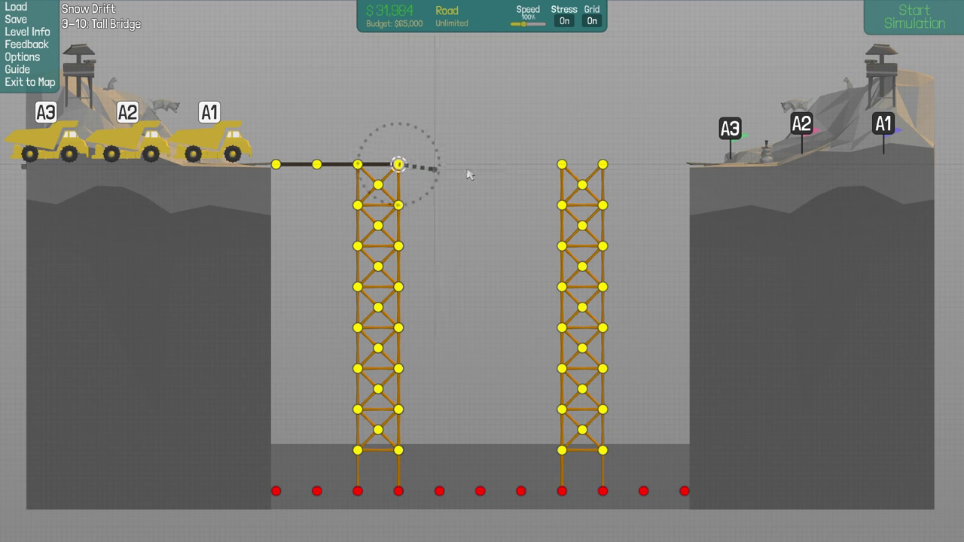
{"action": "left_click_drag", "start_coordinate": [398, 164], "coordinate": [561, 165]}
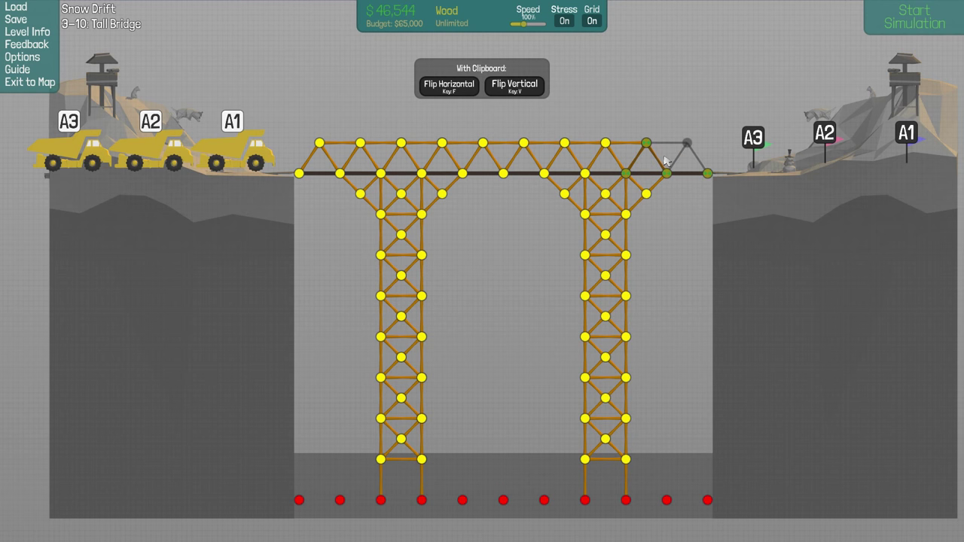
Place the pasted truss at the right end, stop the failed test, and link the road to both banks.
{"action": "left_click", "coordinate": [914, 17]}
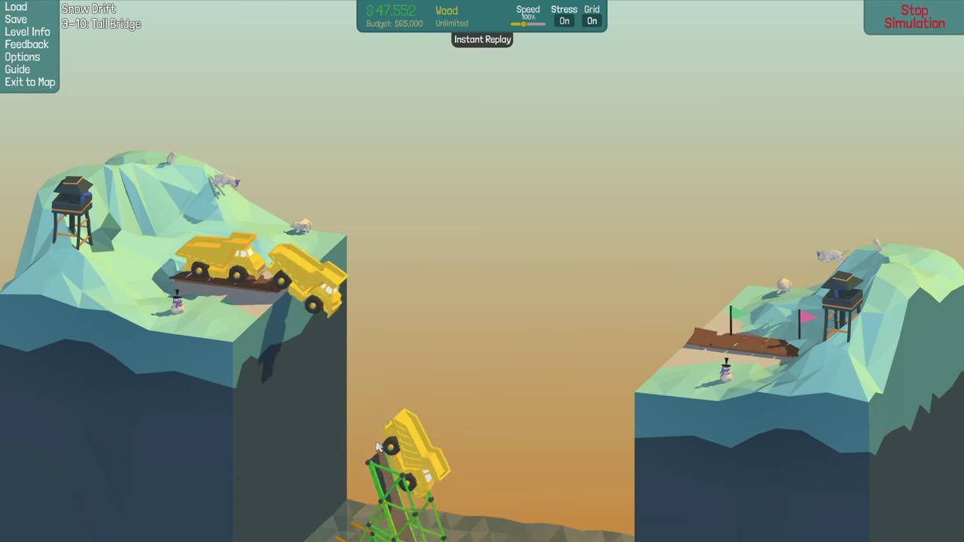
{"action": "left_click", "coordinate": [914, 17]}
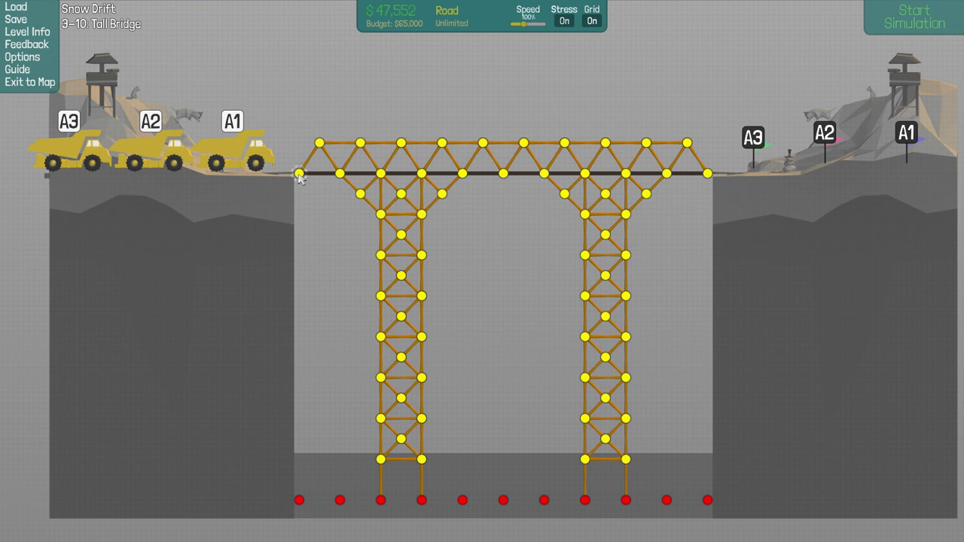
{"action": "left_click", "coordinate": [297, 173]}
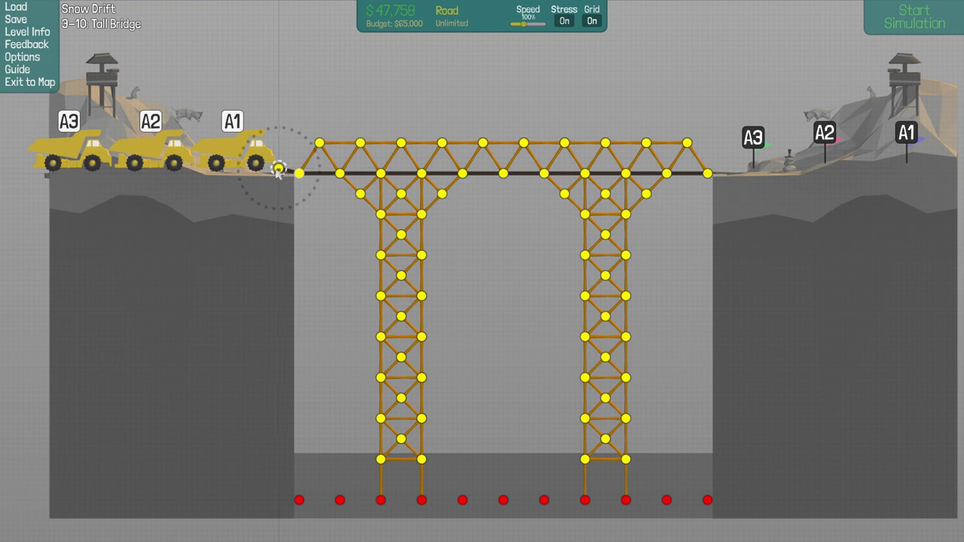
{"action": "mouse_move", "coordinate": [708, 171]}
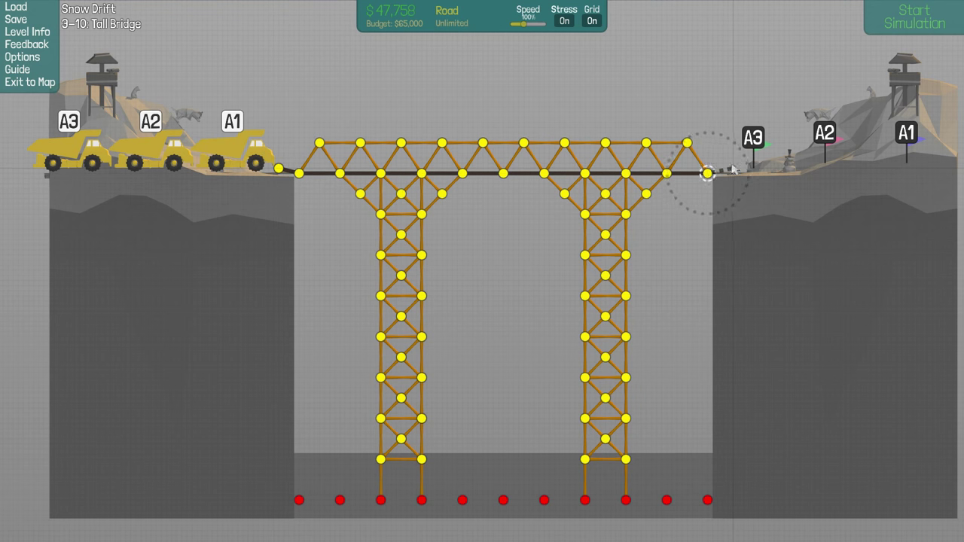
{"action": "left_click", "coordinate": [914, 18]}
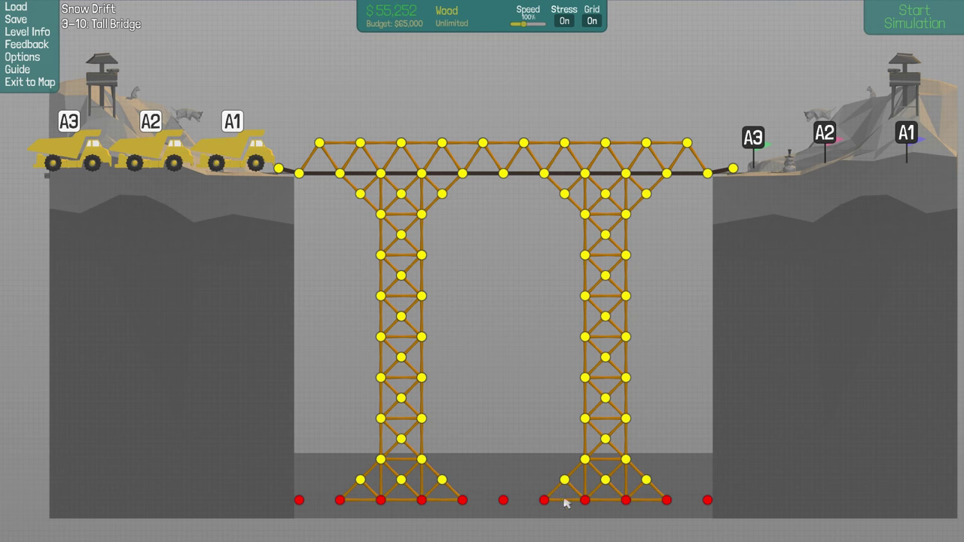
{"action": "mouse_move", "coordinate": [597, 401]}
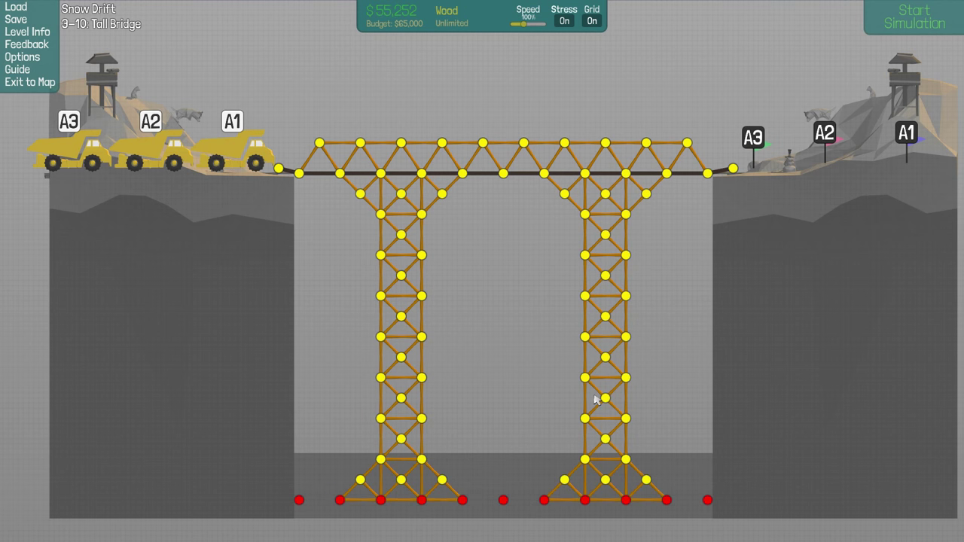
{"action": "left_click", "coordinate": [913, 16]}
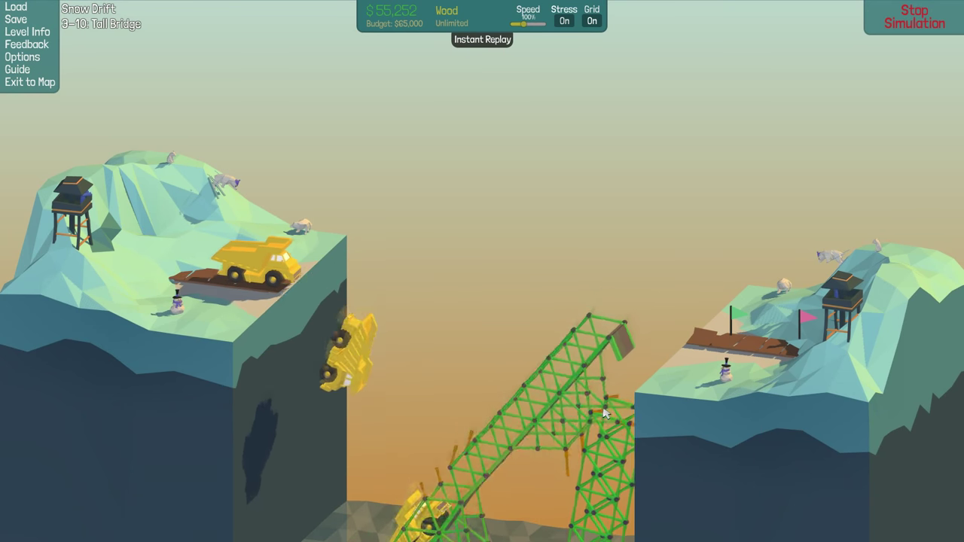
{"action": "left_click", "coordinate": [914, 16]}
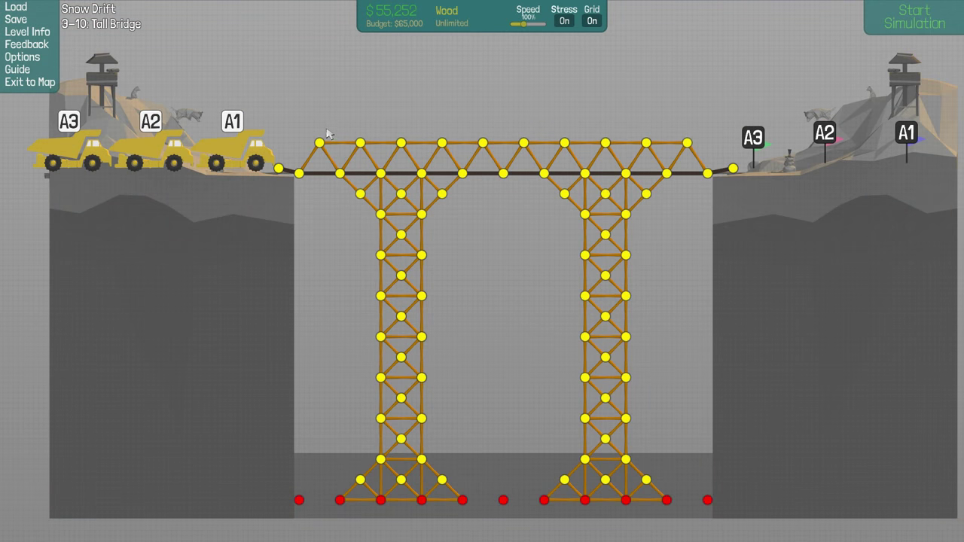
{"action": "mouse_move", "coordinate": [275, 316]}
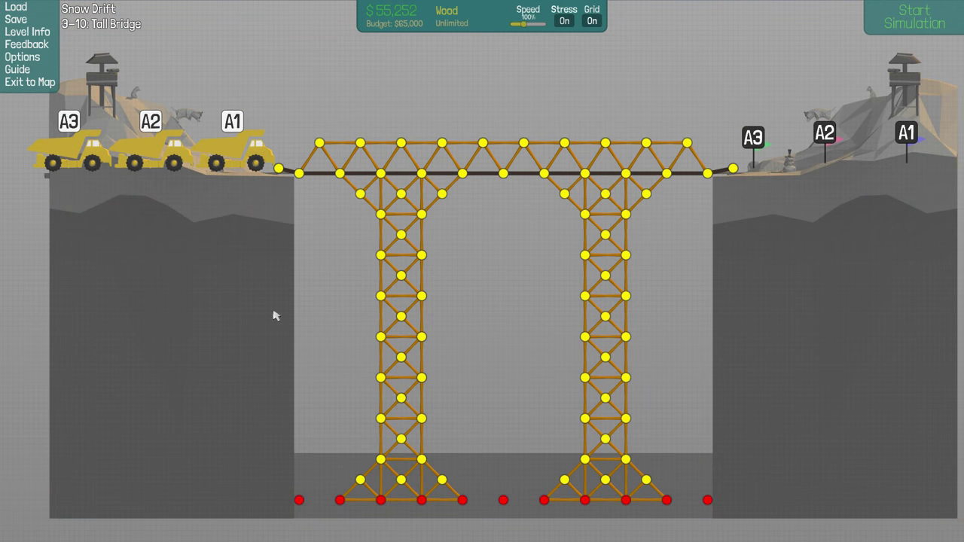
{"action": "mouse_move", "coordinate": [320, 307]}
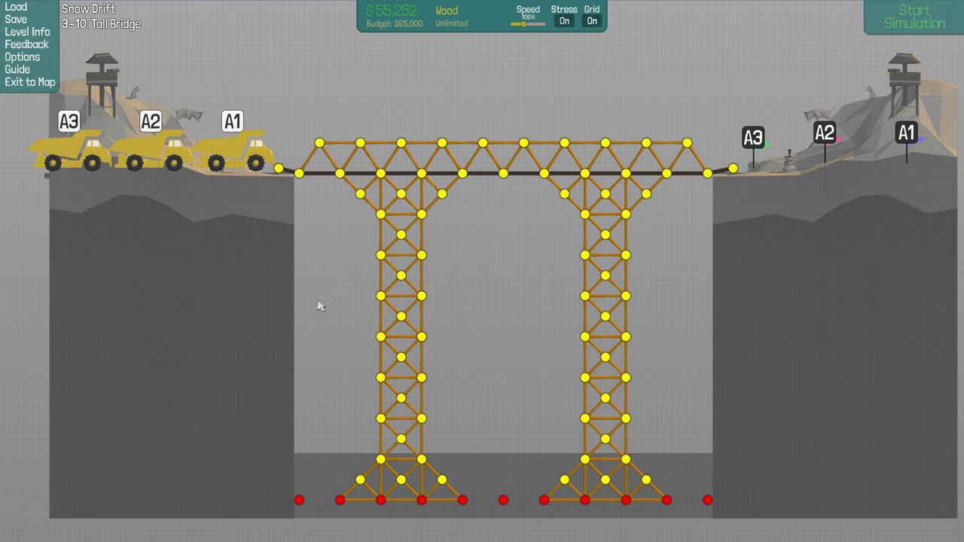
{"action": "mouse_move", "coordinate": [343, 163]}
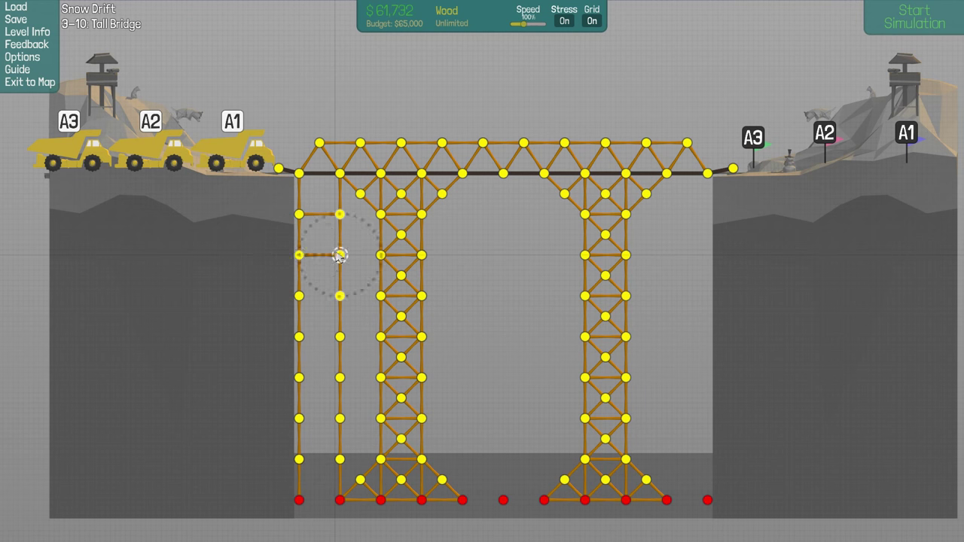
Draw wooden ladder-column beams beside the left tower and tie them to the bottom anchor.
{"action": "left_click_drag", "start_coordinate": [340, 254], "coordinate": [298, 296]}
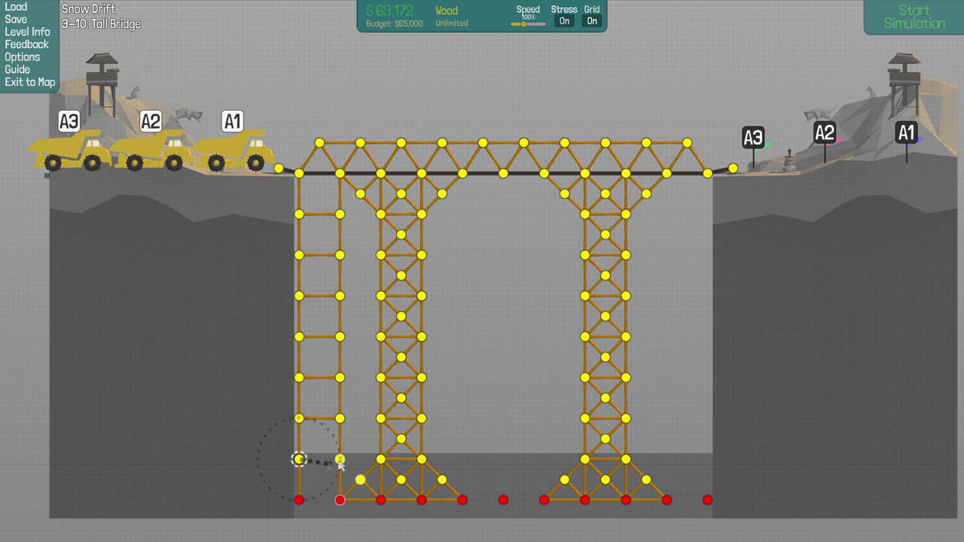
{"action": "left_click_drag", "start_coordinate": [300, 459], "coordinate": [339, 459]}
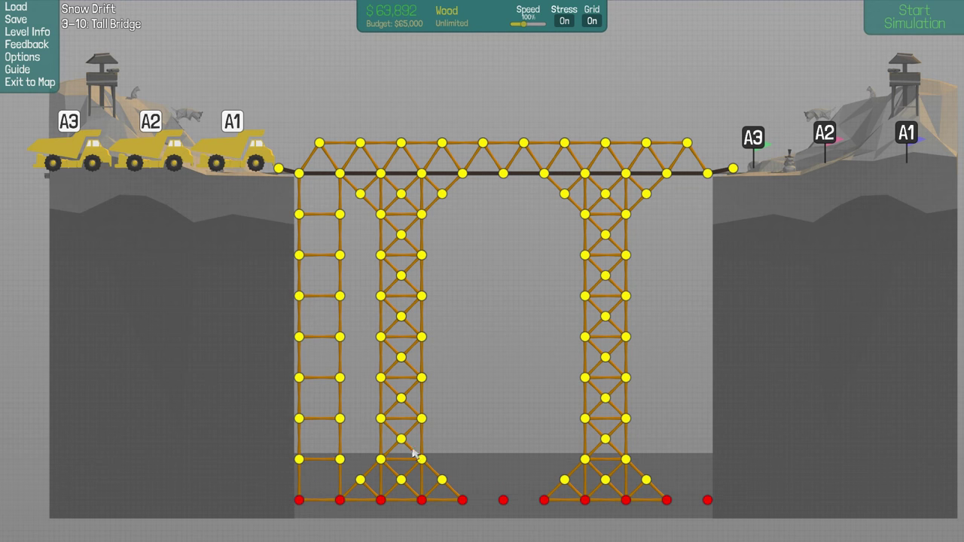
{"action": "left_click", "coordinate": [914, 17]}
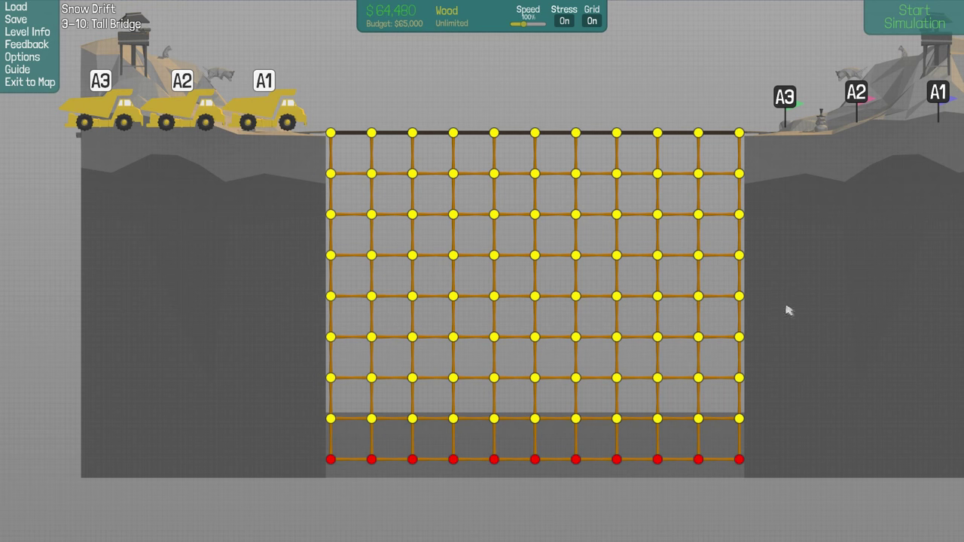
Send trucks over the $64,480 grid bridge, stop the failed run, and test again.
{"action": "left_click", "coordinate": [914, 16]}
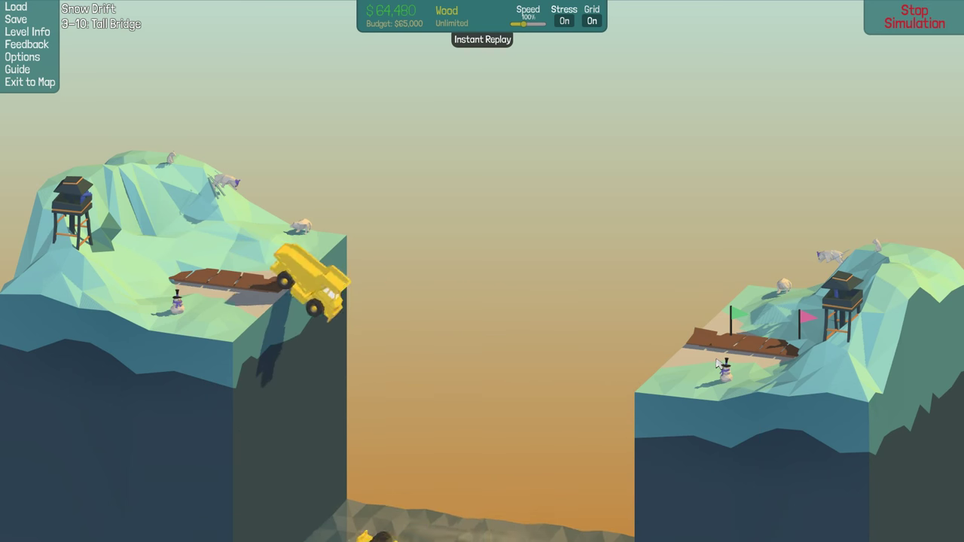
{"action": "left_click", "coordinate": [914, 17]}
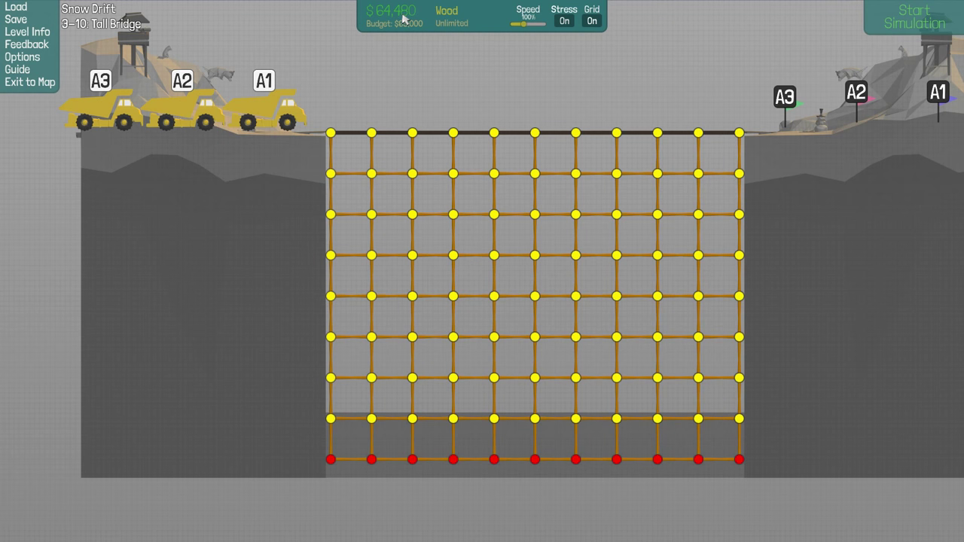
{"action": "left_click", "coordinate": [914, 16]}
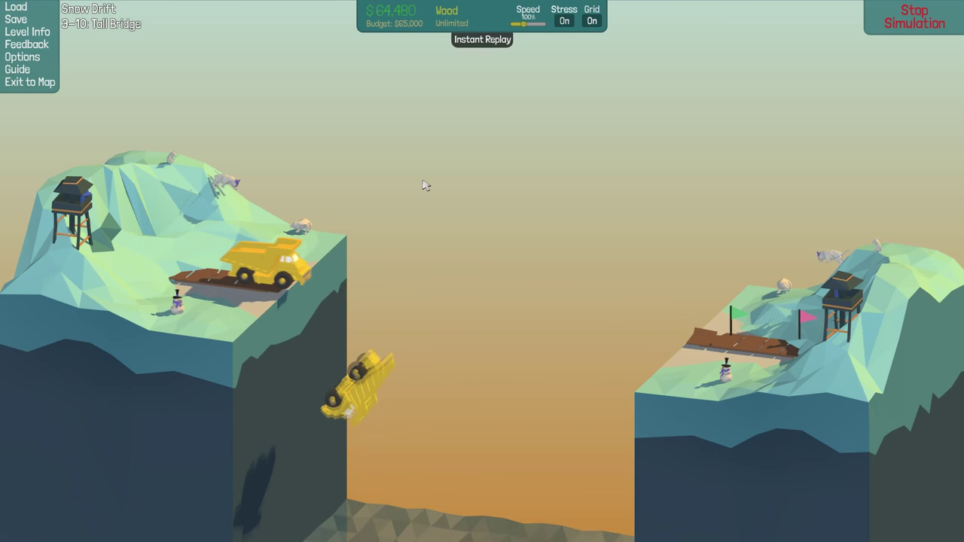
Stop the test, diagonally brace the bottom-left square, and delete a bottom-row beam.
{"action": "left_click", "coordinate": [914, 16]}
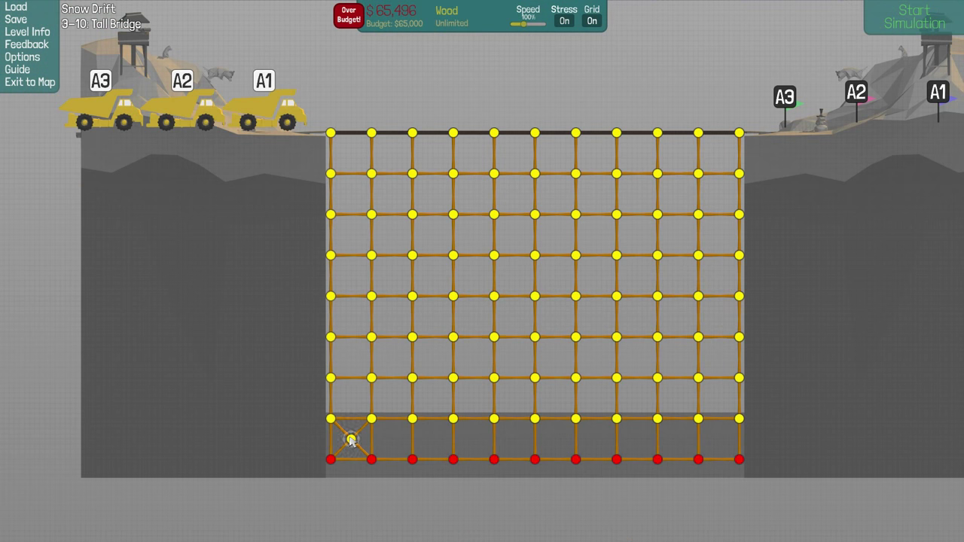
{"action": "left_click", "coordinate": [914, 18]}
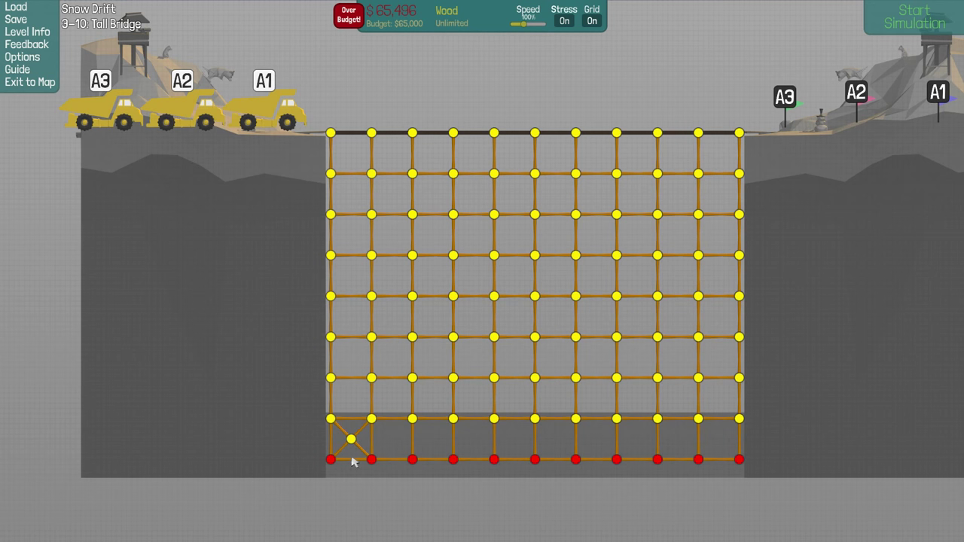
{"action": "left_click", "coordinate": [350, 460]}
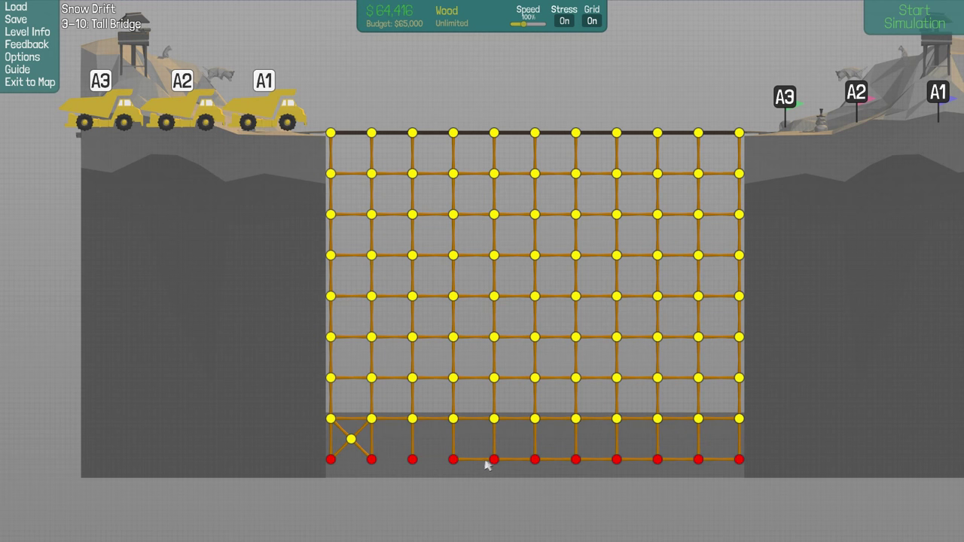
Remove the last bottom-row beams and run the trucks across the $61,896 lattice.
{"action": "left_click", "coordinate": [914, 17]}
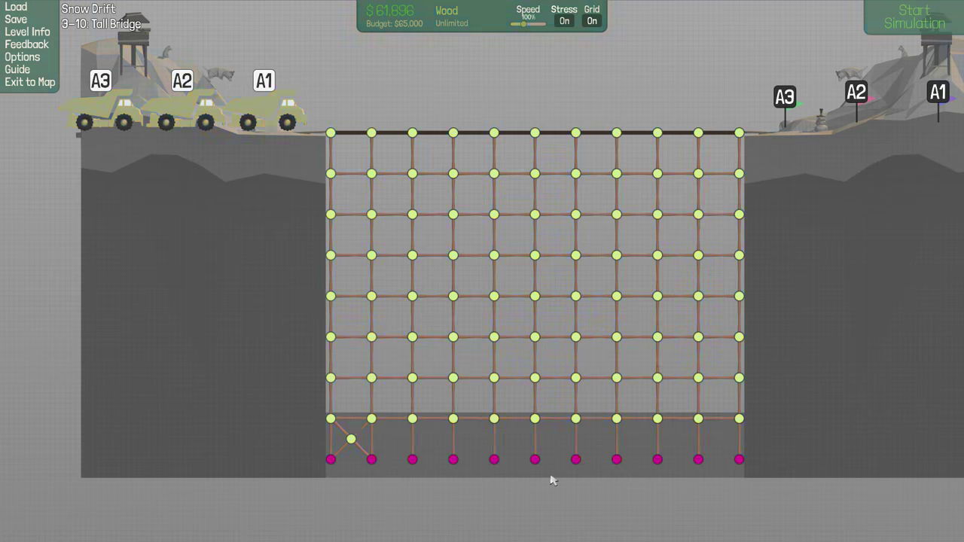
{"action": "left_click", "coordinate": [913, 17]}
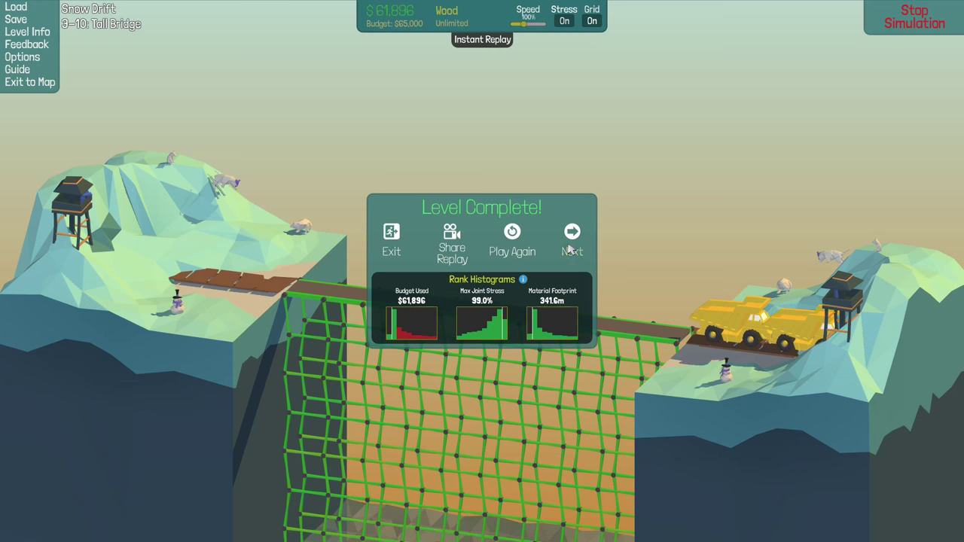
Continue from Level Complete to the Dump Down, Dump Up level card.
{"action": "left_click", "coordinate": [572, 241]}
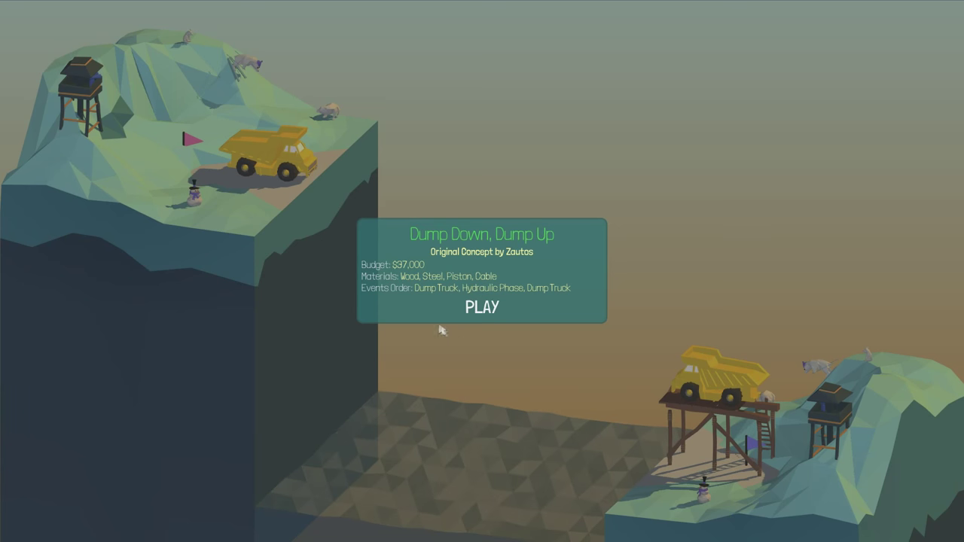
{"action": "mouse_move", "coordinate": [428, 361]}
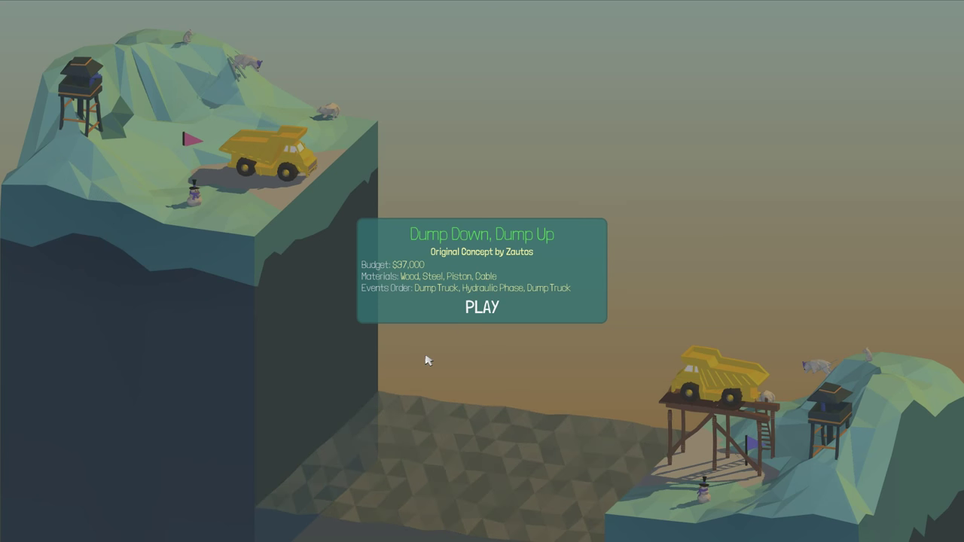
{"action": "mouse_move", "coordinate": [397, 354]}
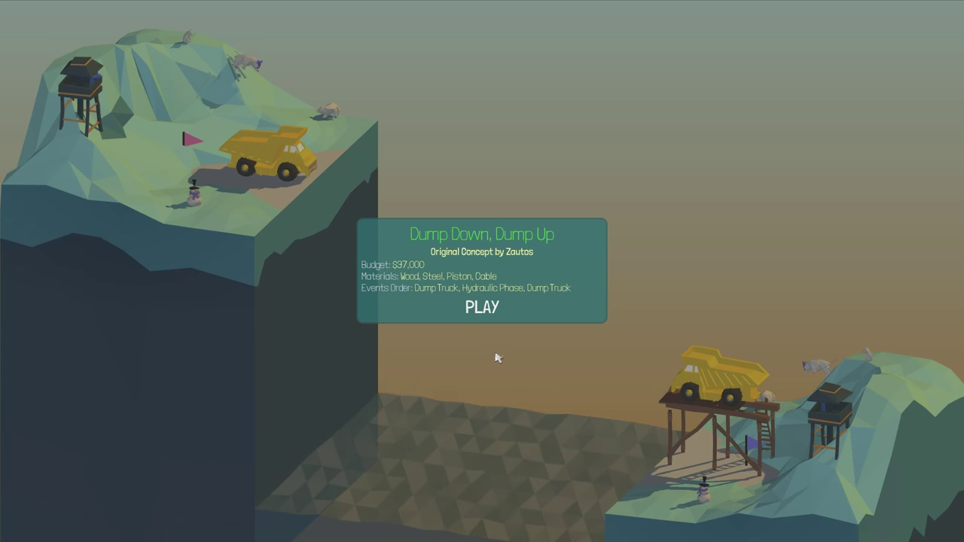
{"action": "mouse_move", "coordinate": [460, 399]}
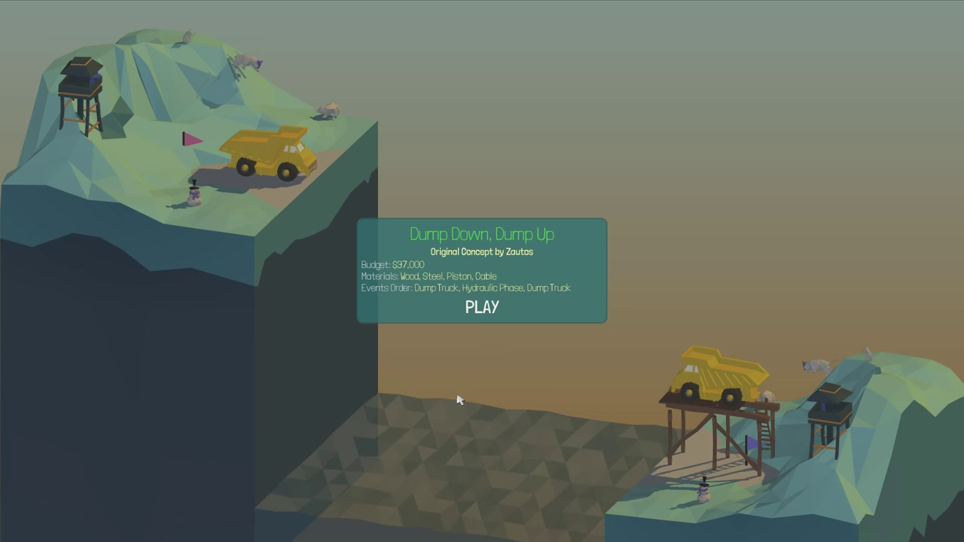